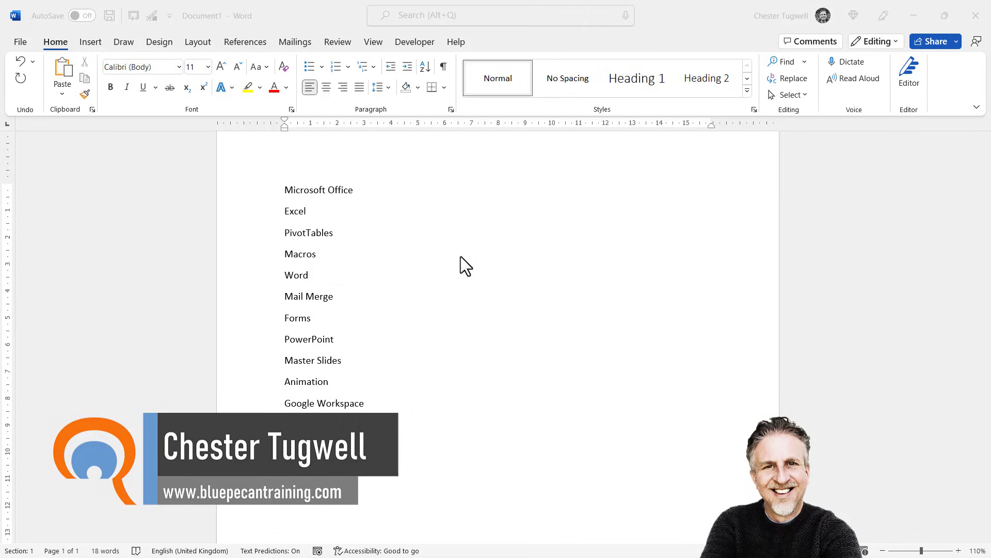
pyautogui.moveTo(346, 258)
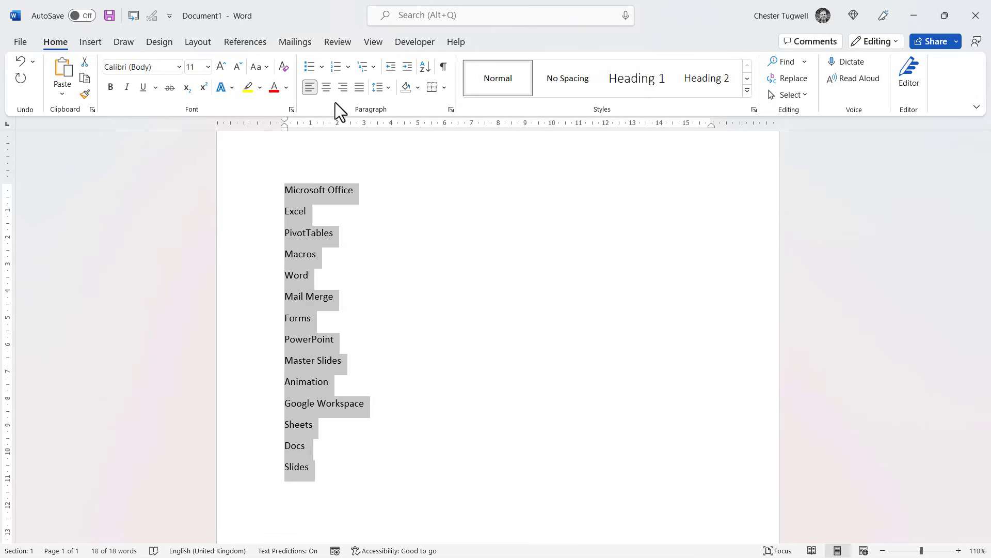
pyautogui.moveTo(409, 122)
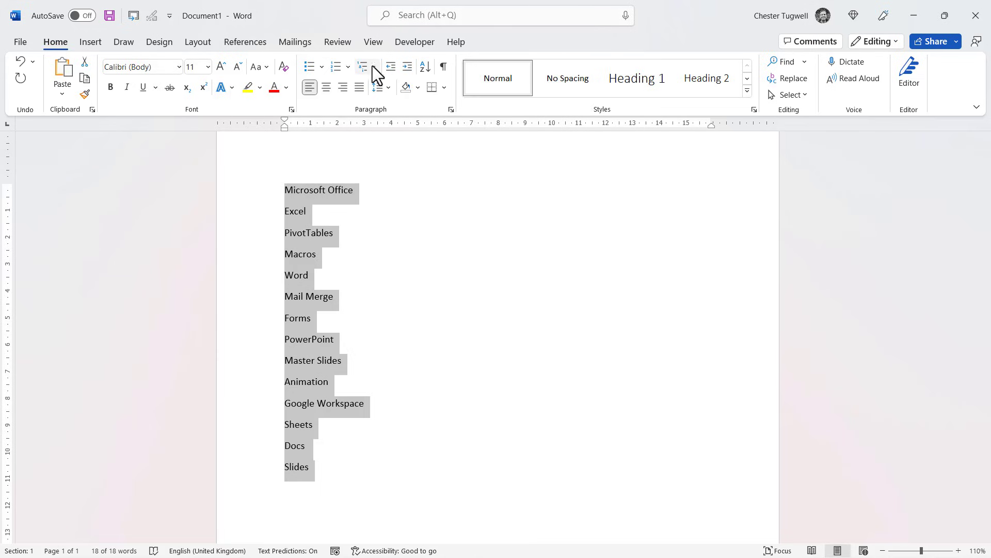
# Open the Multilevel List gallery for the selected 14-line topic list.
pyautogui.click(363, 66)
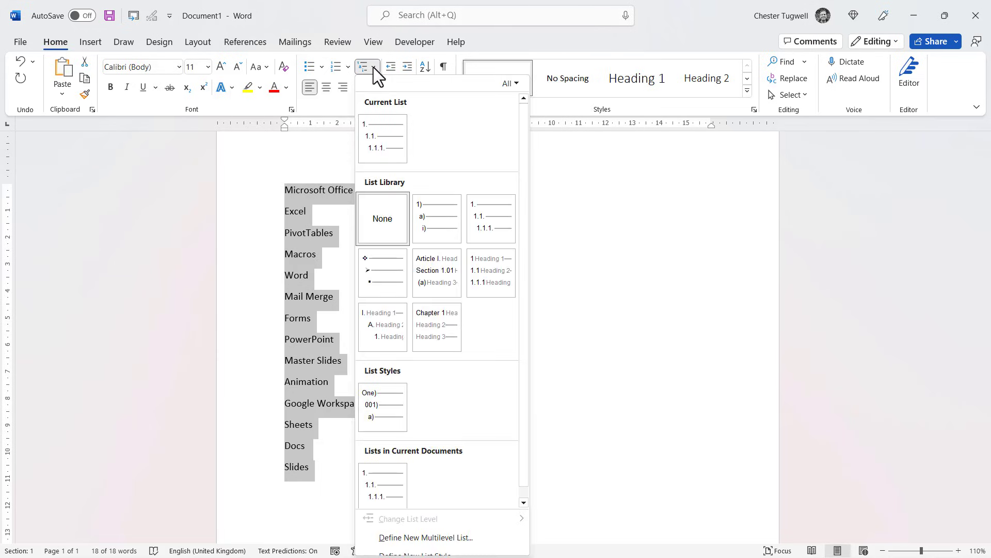
pyautogui.moveTo(484, 192)
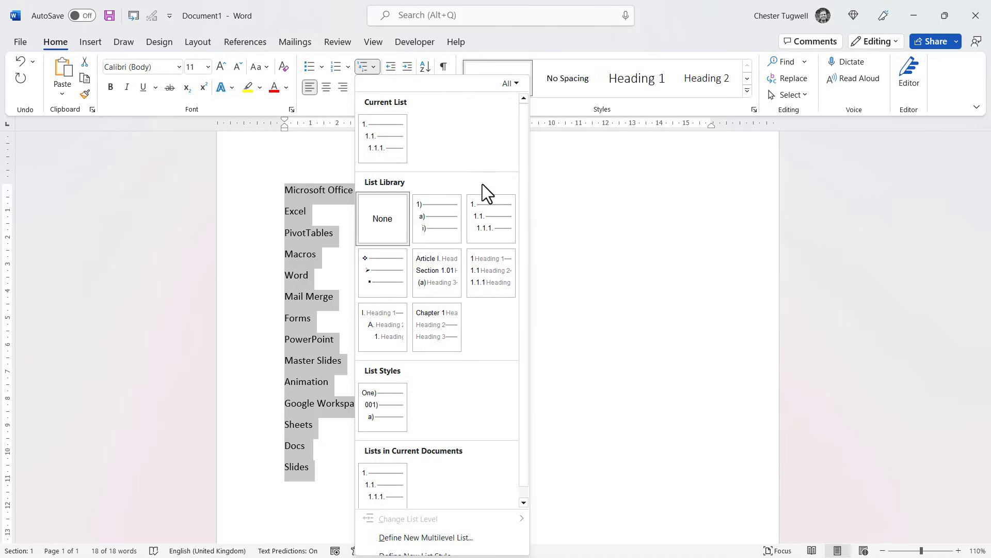
pyautogui.moveTo(490, 215)
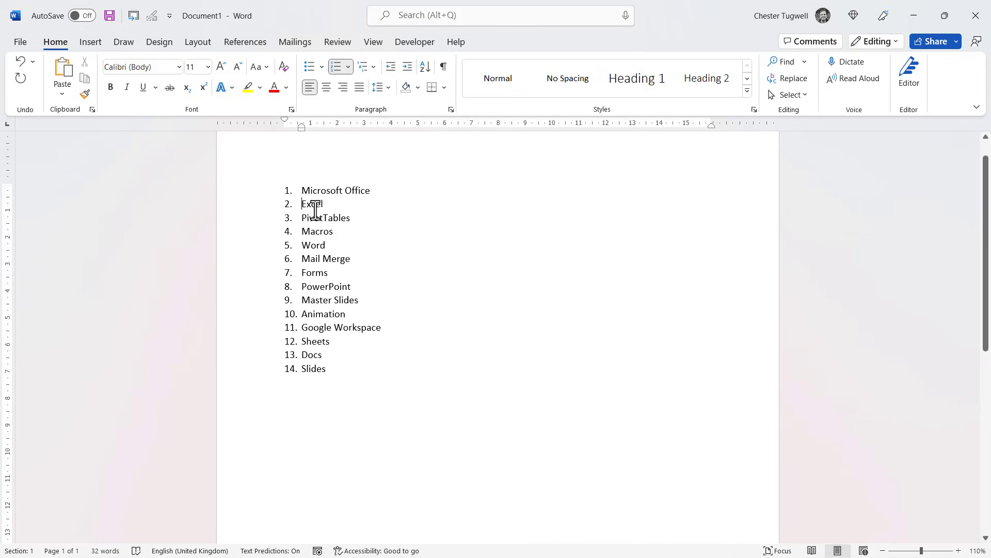
pyautogui.moveTo(419, 212)
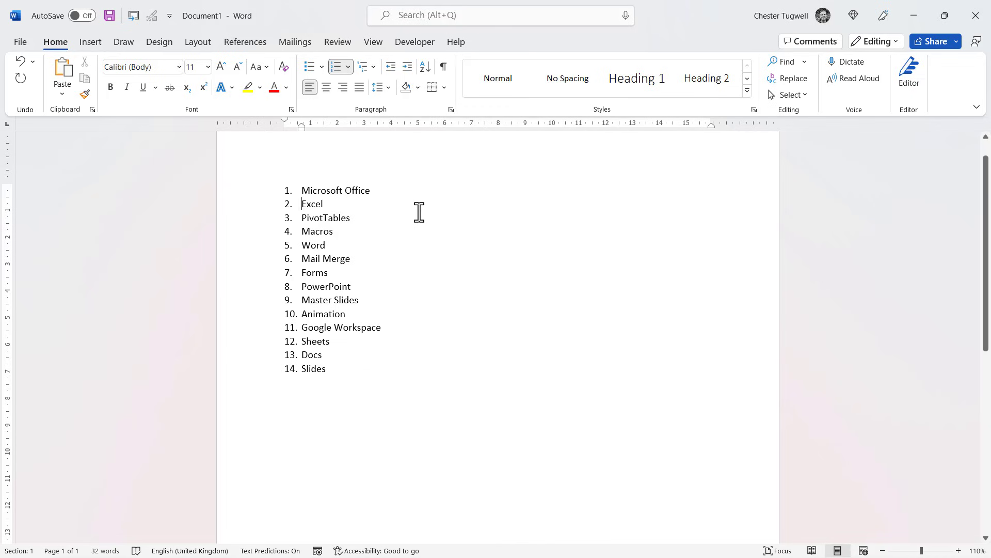
# Demote the subtopic lines one level, selecting Sheets, Docs and Slides together.
pyautogui.press('Tab')
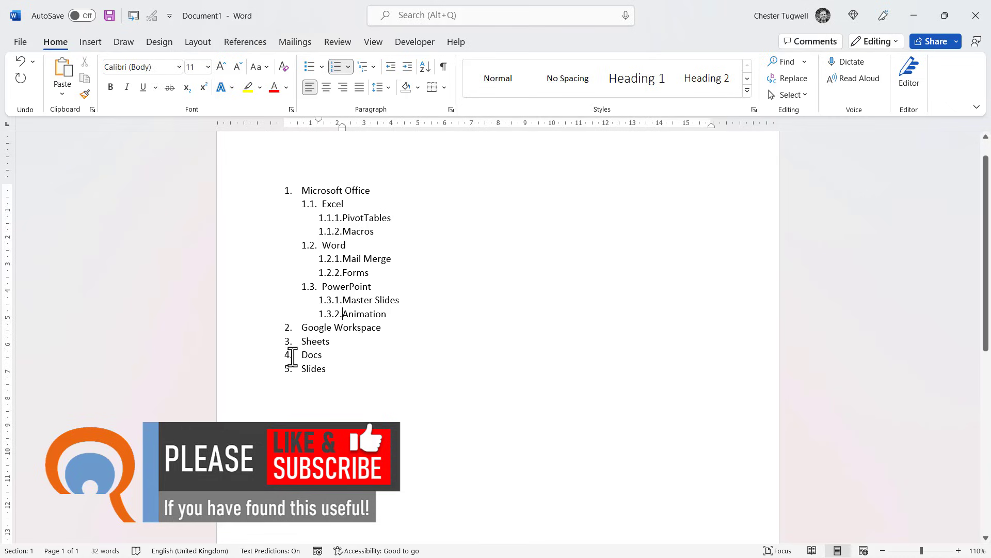
pyautogui.moveTo(302, 341); pyautogui.dragTo(329, 354)
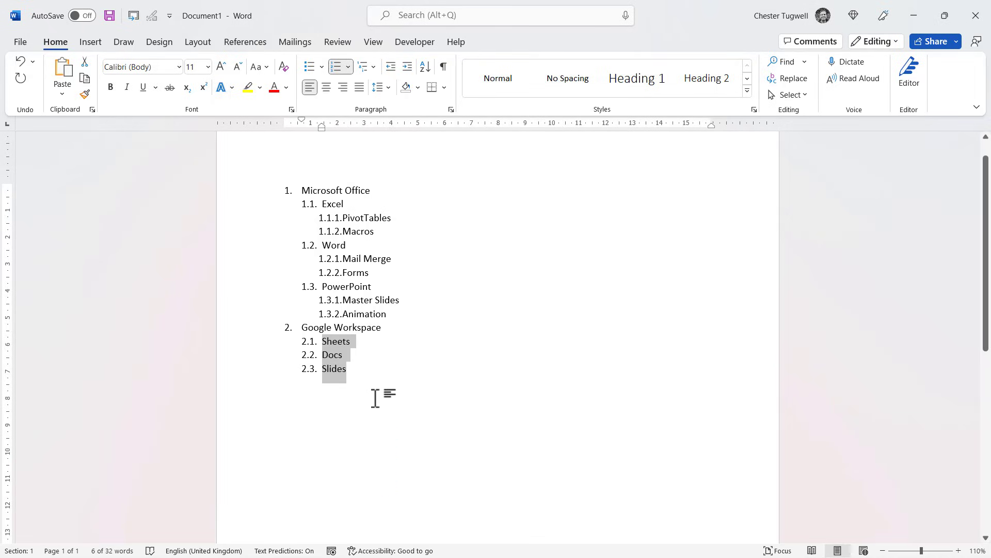
pyautogui.moveTo(336, 246)
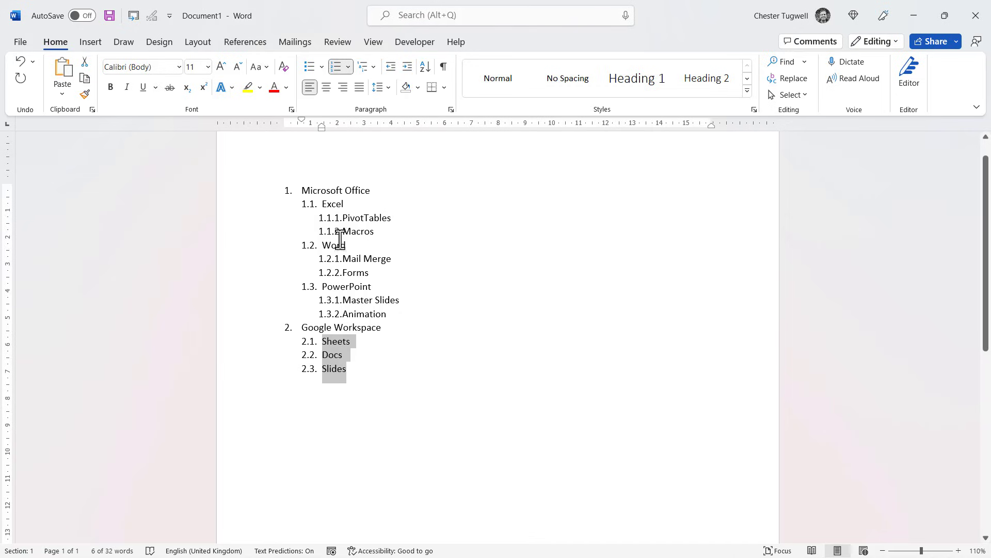
pyautogui.moveTo(348, 217)
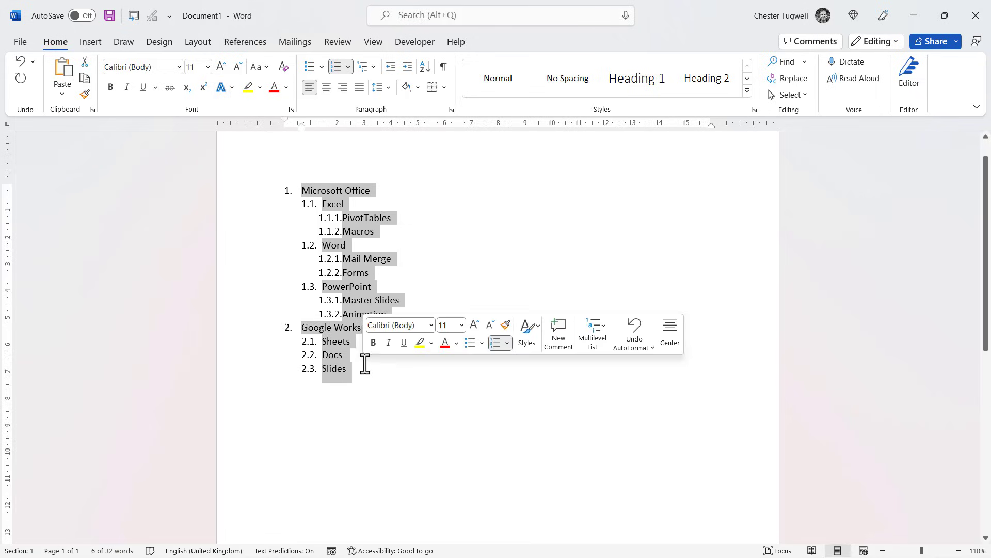
# Open Define New Multilevel List from the Multilevel List dropdown.
pyautogui.click(361, 66)
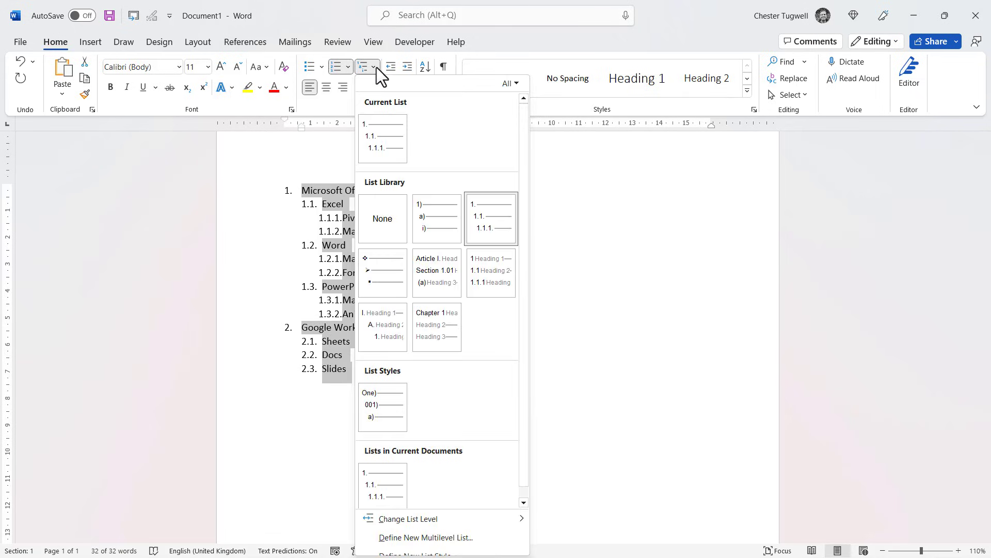
pyautogui.moveTo(422, 544)
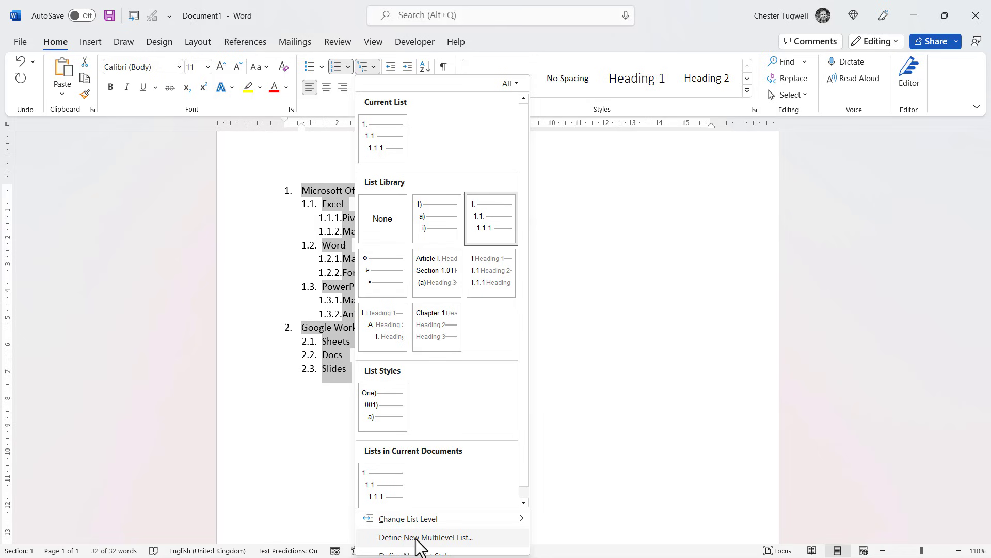
pyautogui.click(428, 537)
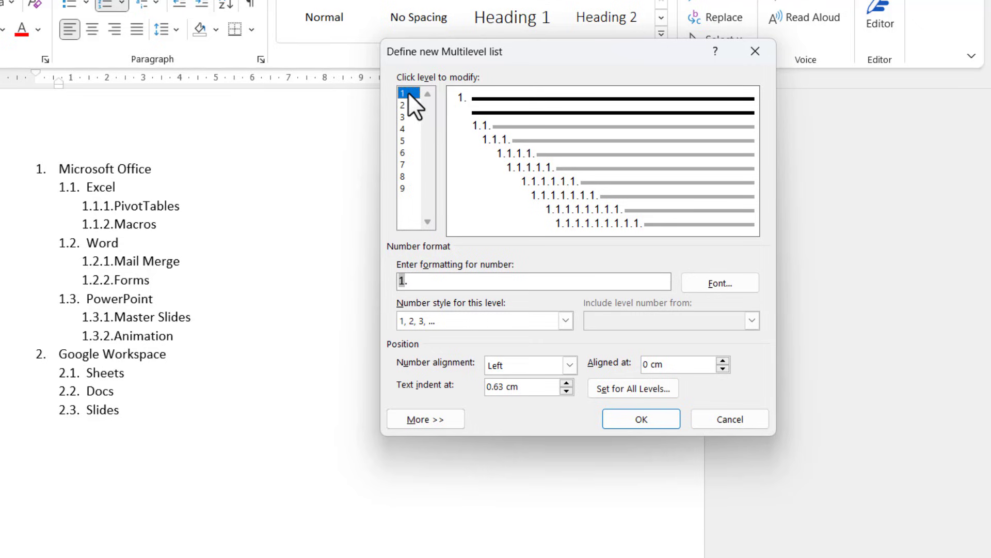
pyautogui.moveTo(411, 118)
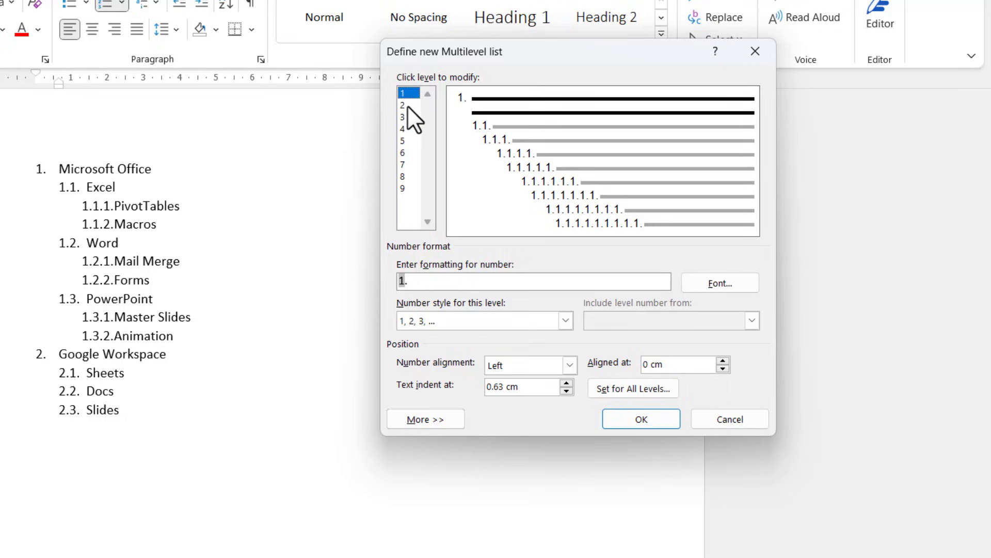
pyautogui.click(405, 127)
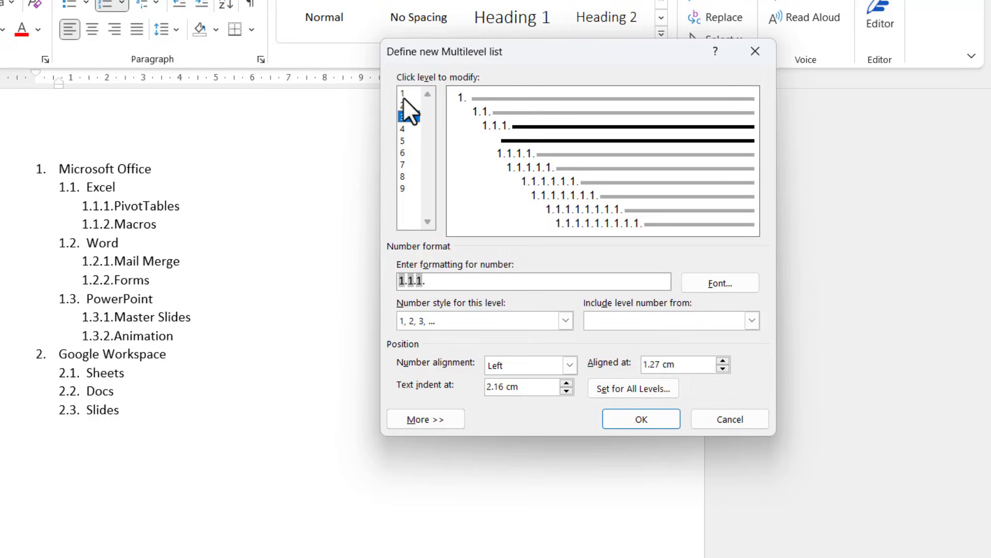
pyautogui.click(403, 127)
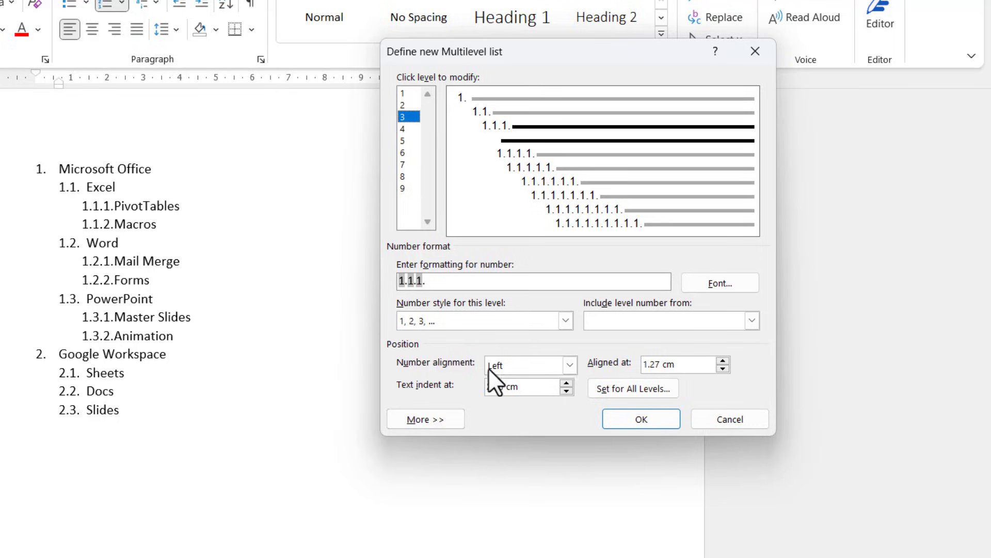
pyautogui.click(405, 93)
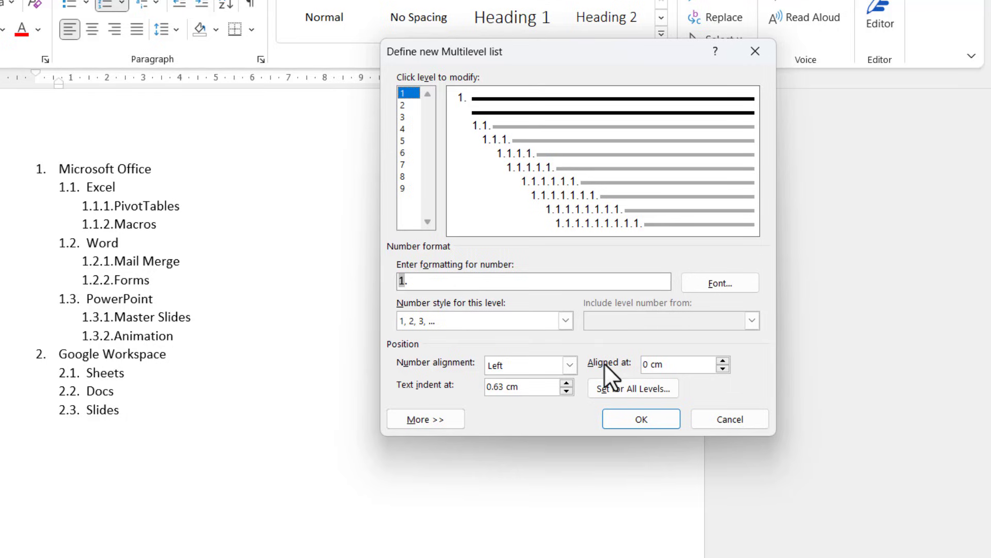
pyautogui.moveTo(58, 233)
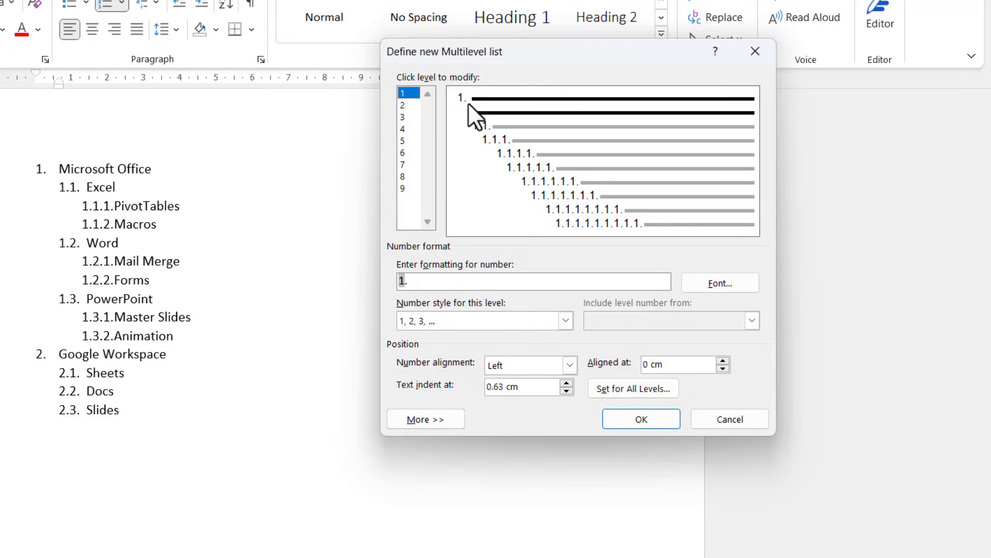
pyautogui.click(408, 105)
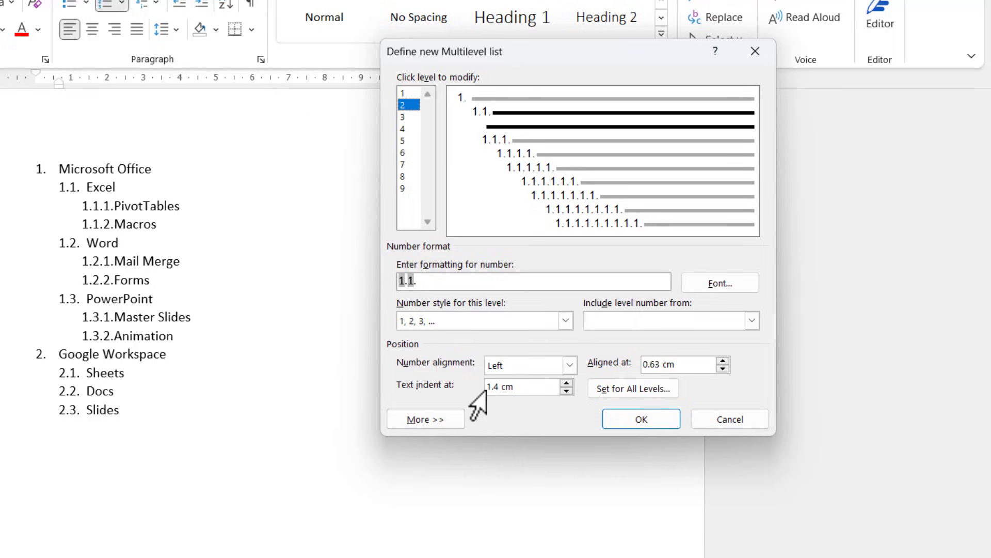
pyautogui.moveTo(190, 268)
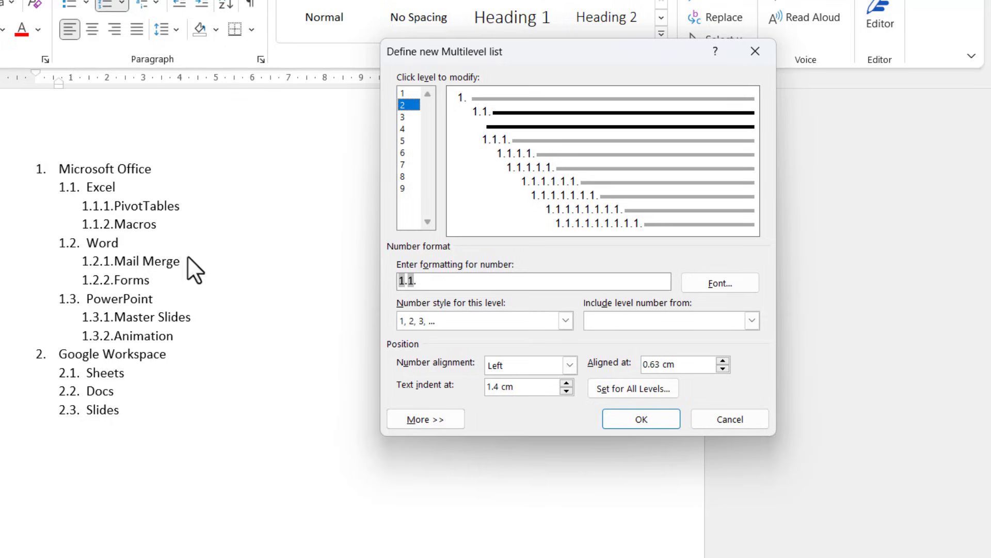
pyautogui.moveTo(410, 112)
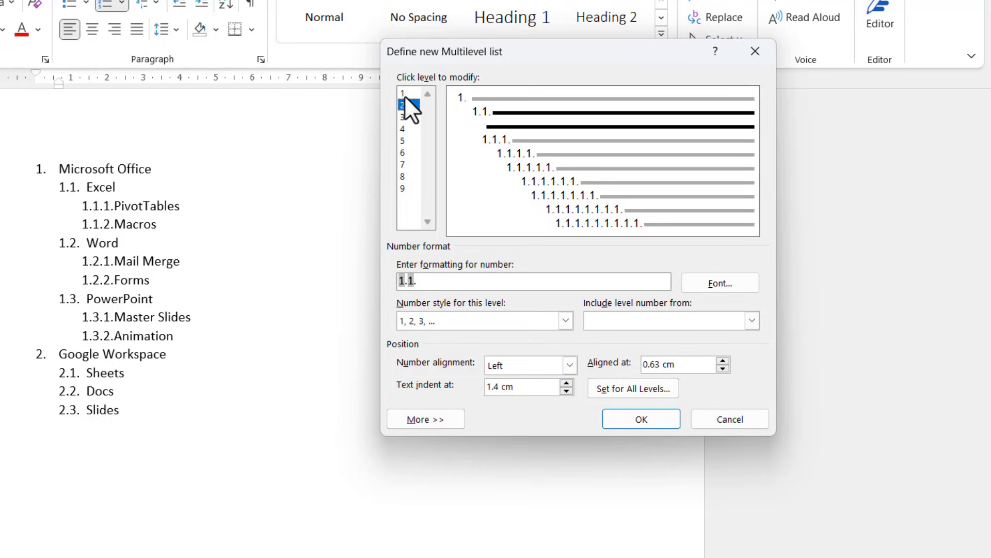
pyautogui.click(401, 93)
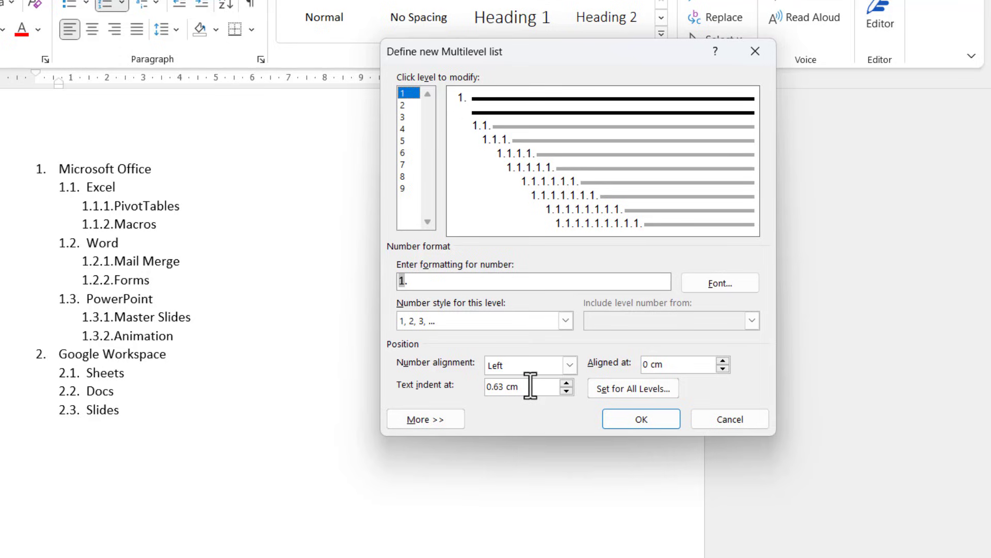
# Set level 1's text indent to 0.5 cm and bring up Set for All Levels.
pyautogui.click(520, 387)
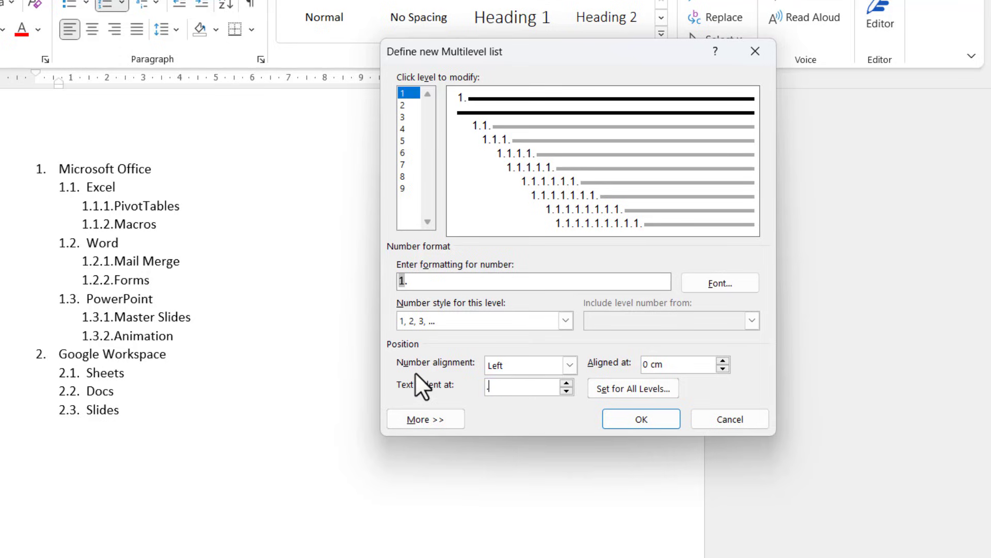
pyautogui.write('.5')
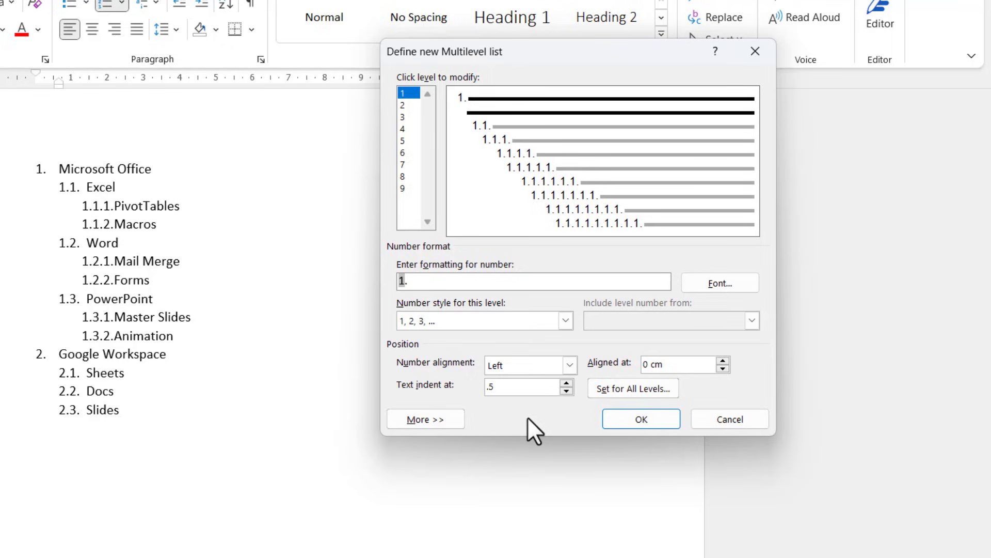
pyautogui.moveTo(428, 411)
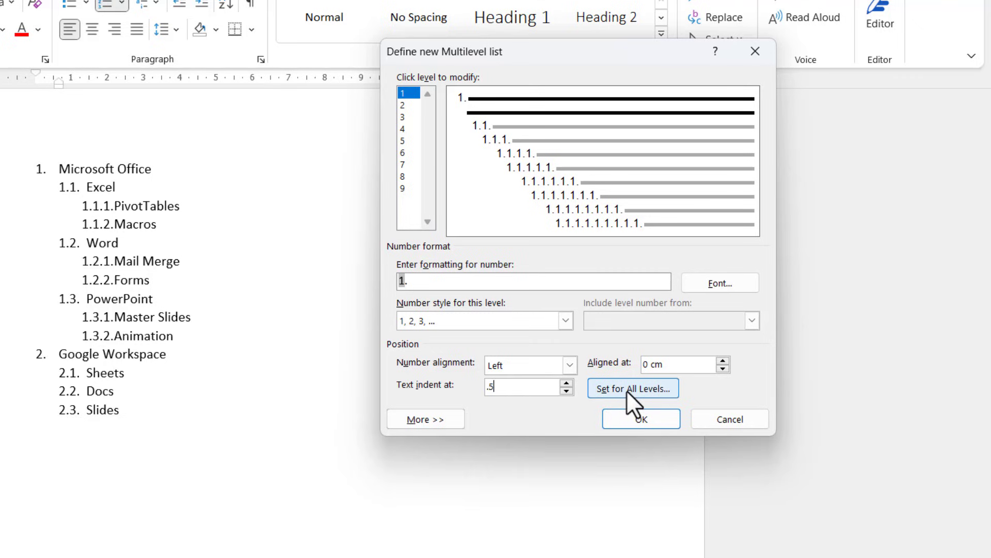
pyautogui.click(633, 387)
pyautogui.write('.5')
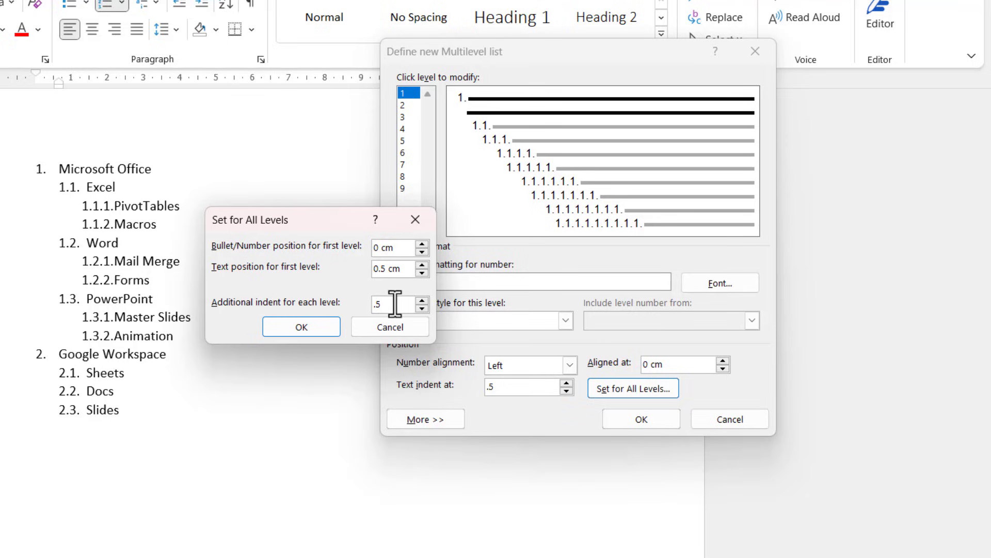
# Confirm the shared indent settings for all list levels.
pyautogui.click(301, 326)
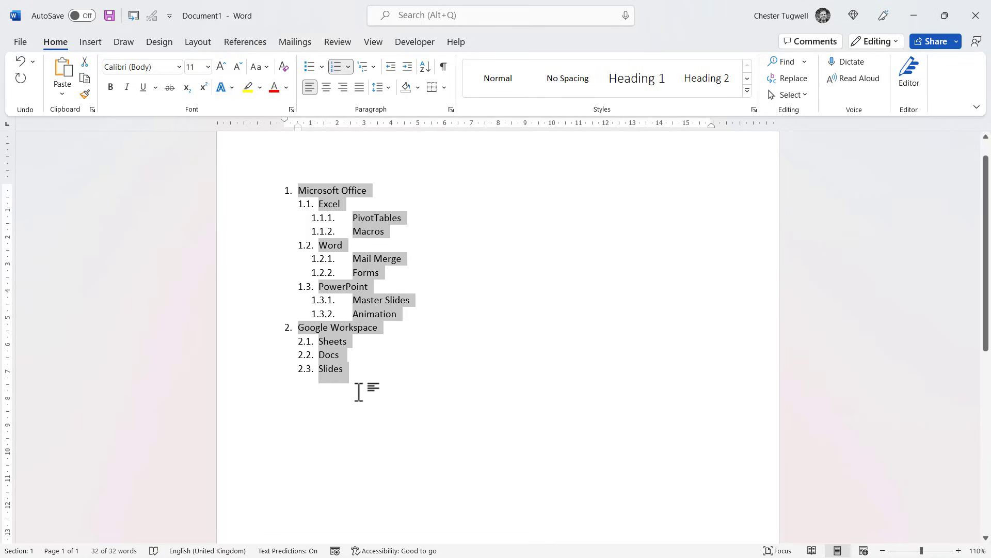
pyautogui.moveTo(335, 203)
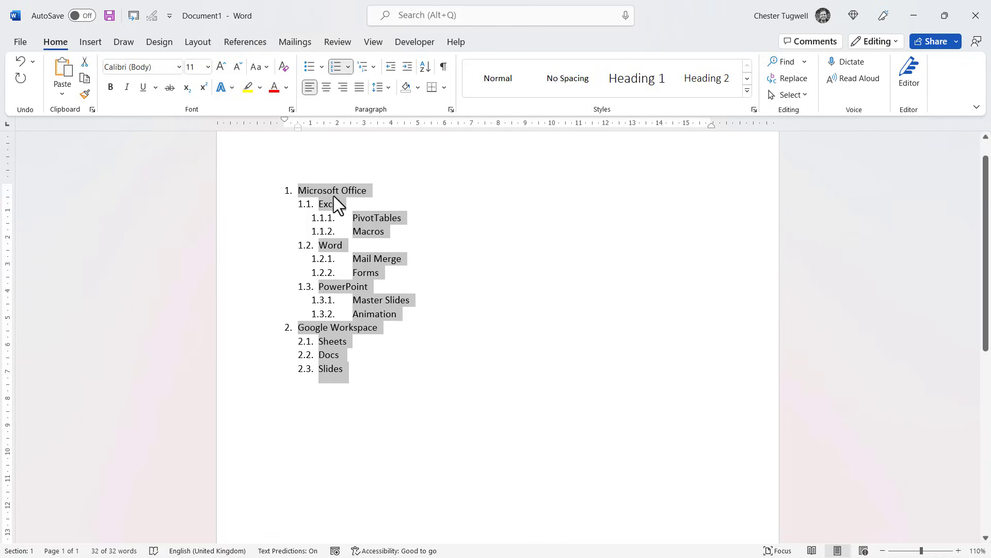
pyautogui.moveTo(371, 251)
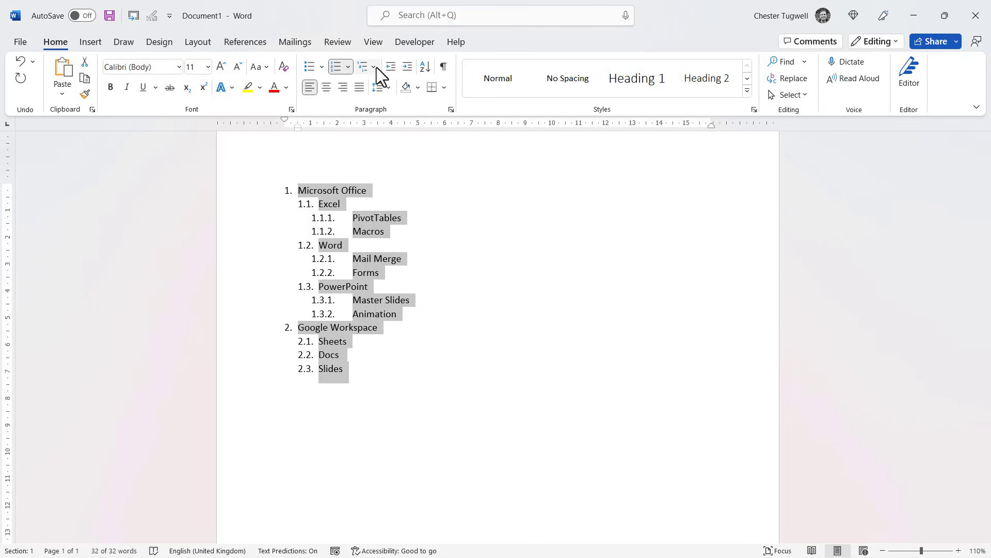
# In a new multilevel list definition, number level 2 as 1.i with lowercase roman numerals.
pyautogui.click(363, 66)
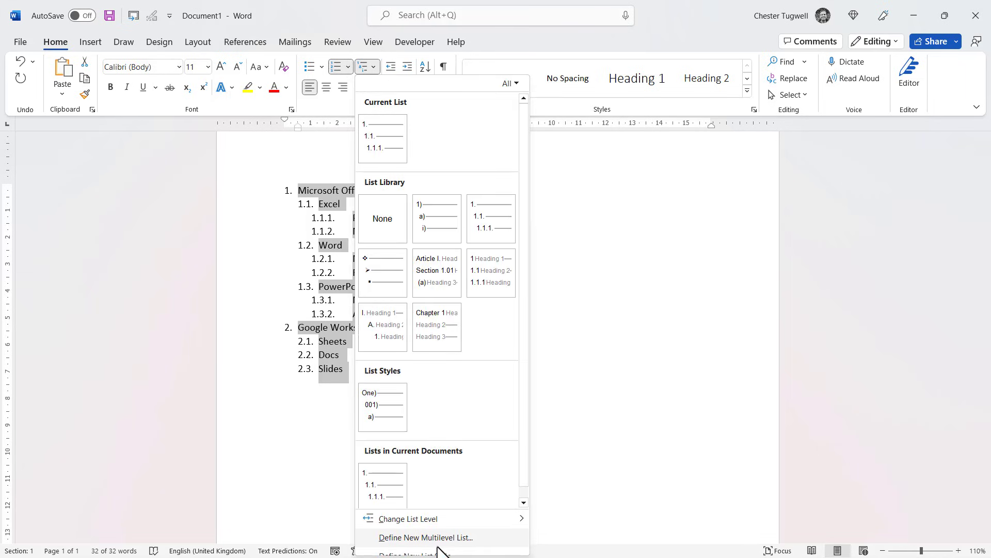
pyautogui.click(423, 537)
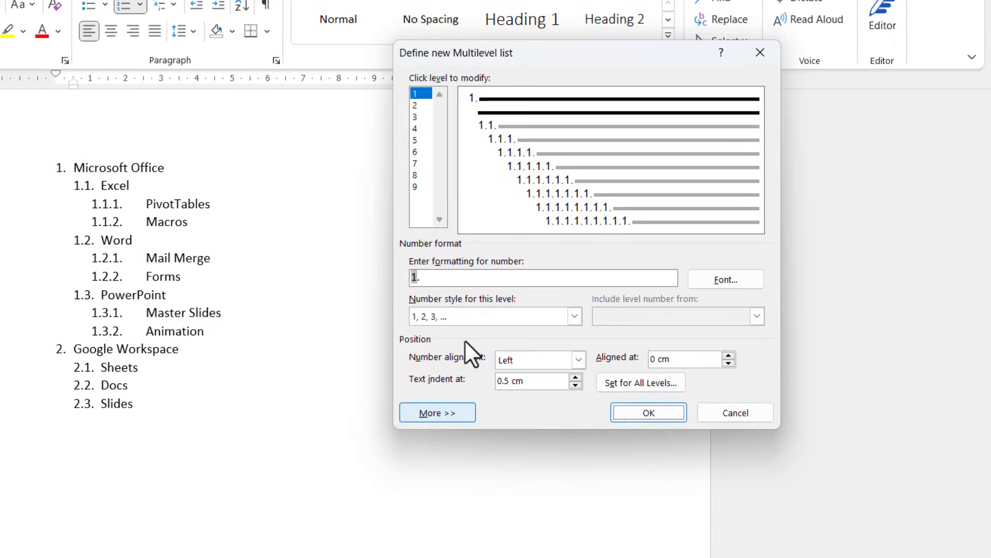
pyautogui.click(416, 105)
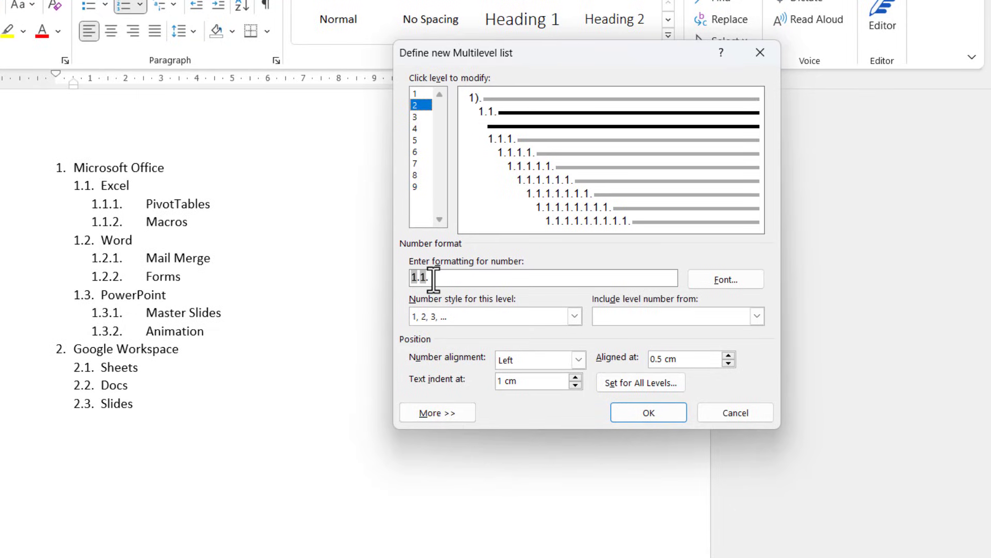
pyautogui.press('Backspace')
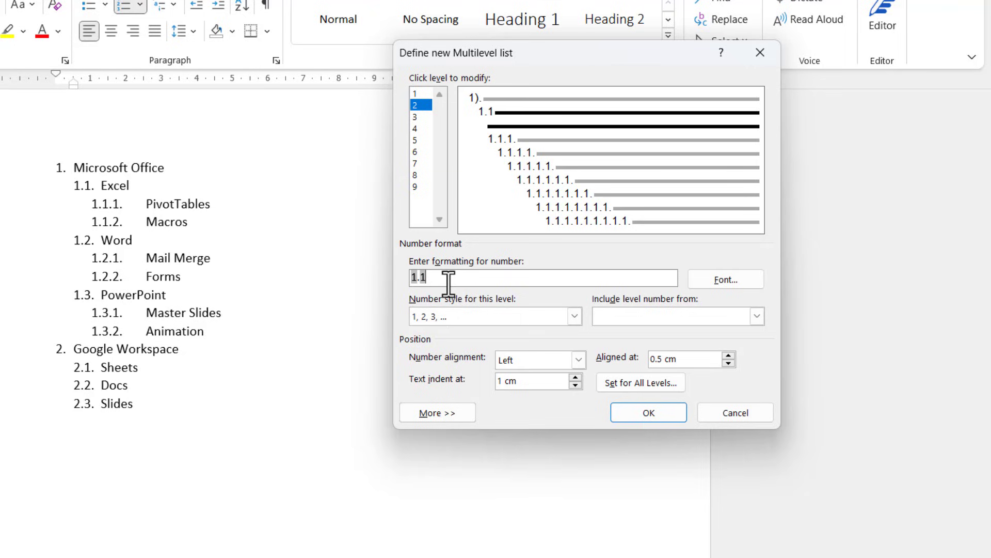
pyautogui.press('Backspace')
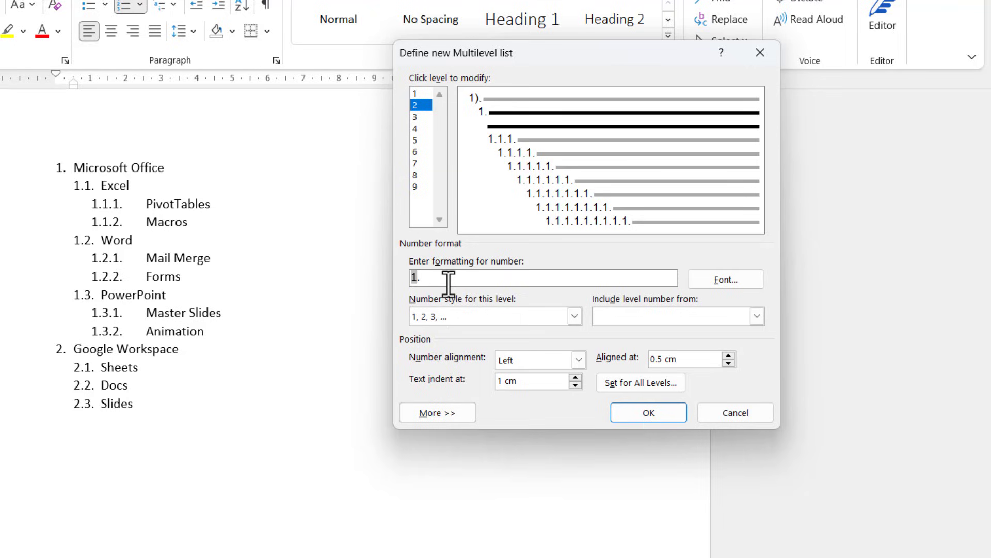
pyautogui.moveTo(545, 323)
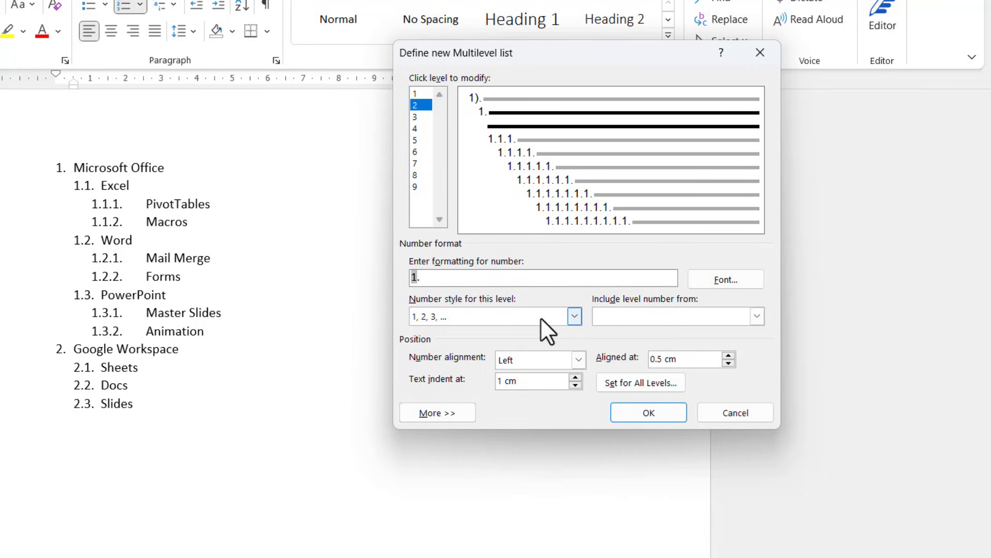
pyautogui.click(574, 316)
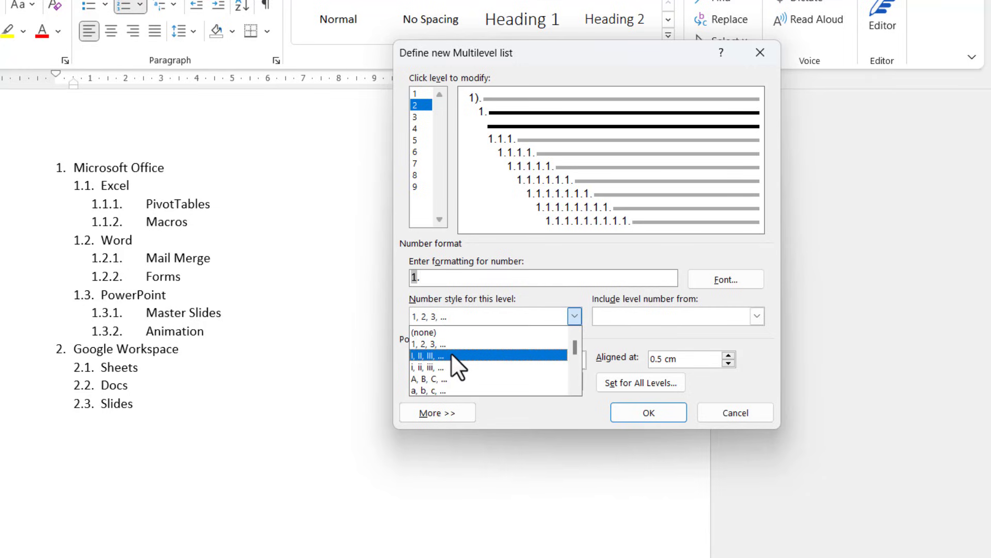
pyautogui.click(430, 368)
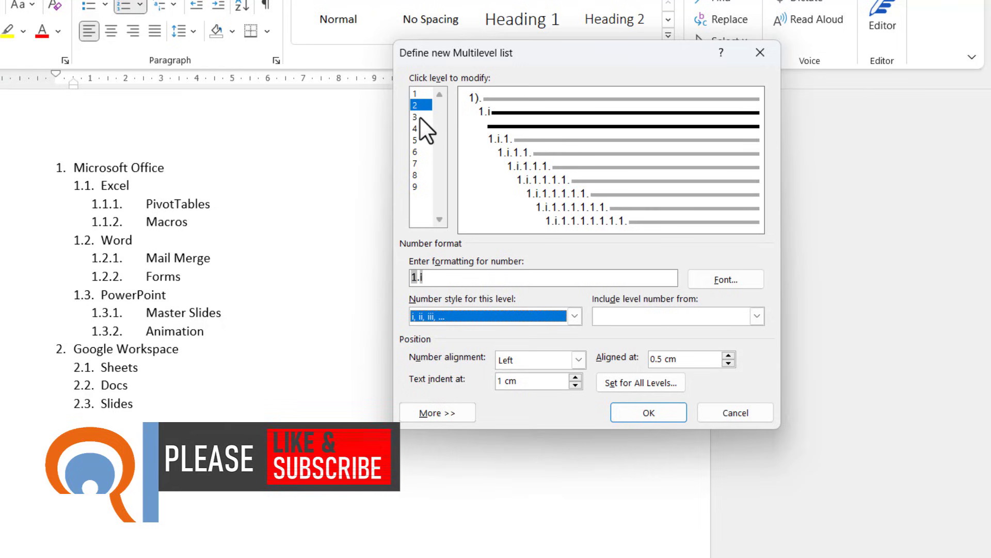
# Number level 3 as 1.i.a with lowercase letters and apply the list.
pyautogui.click(418, 115)
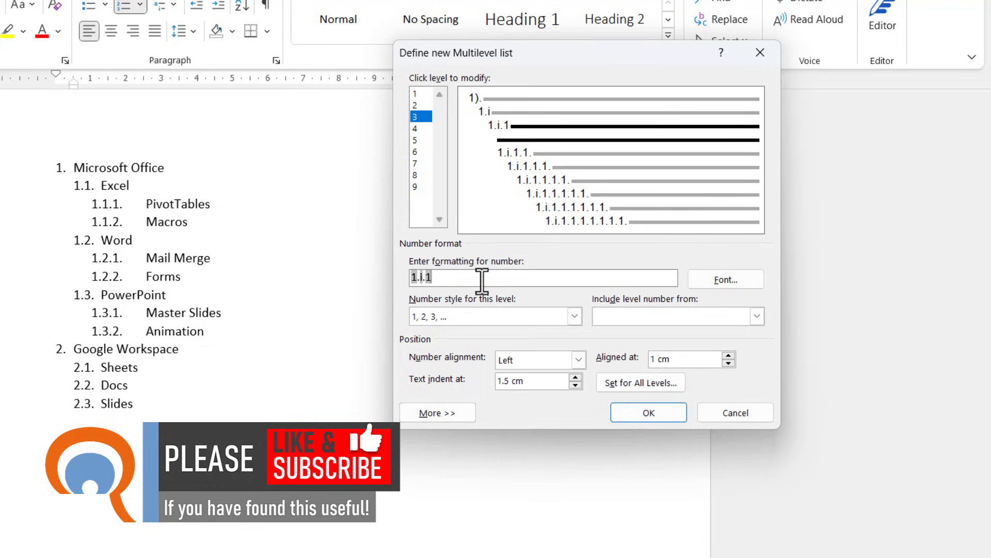
pyautogui.press('Backspace')
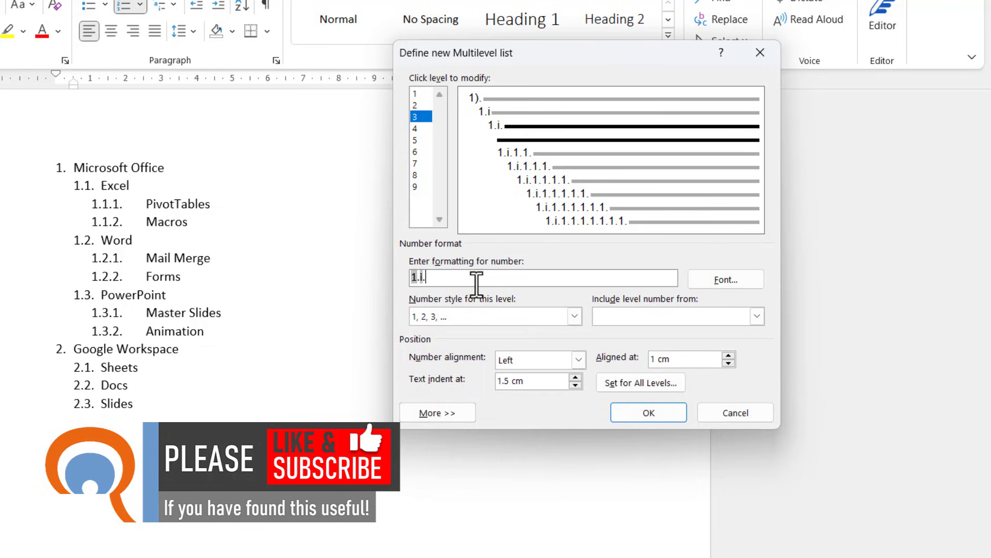
pyautogui.click(574, 316)
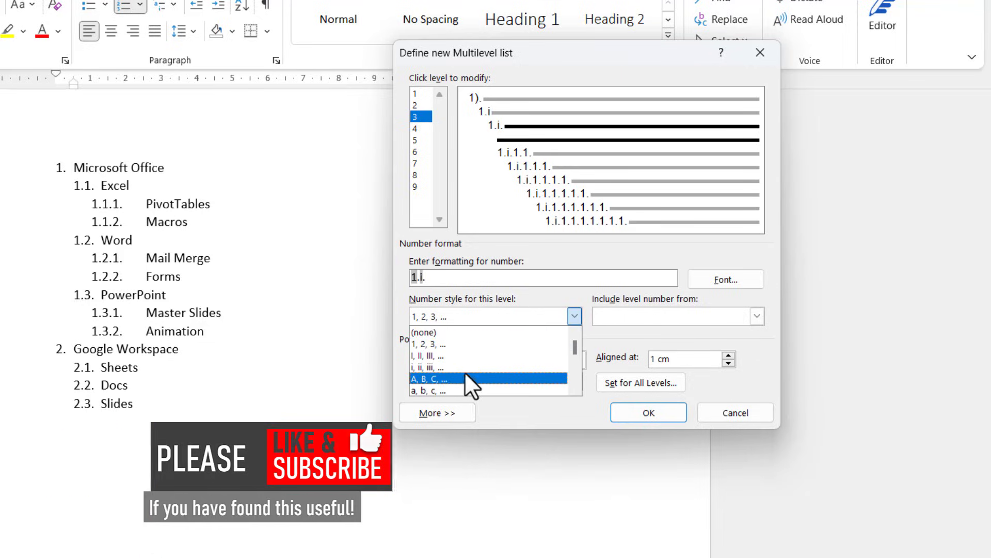
pyautogui.click(430, 390)
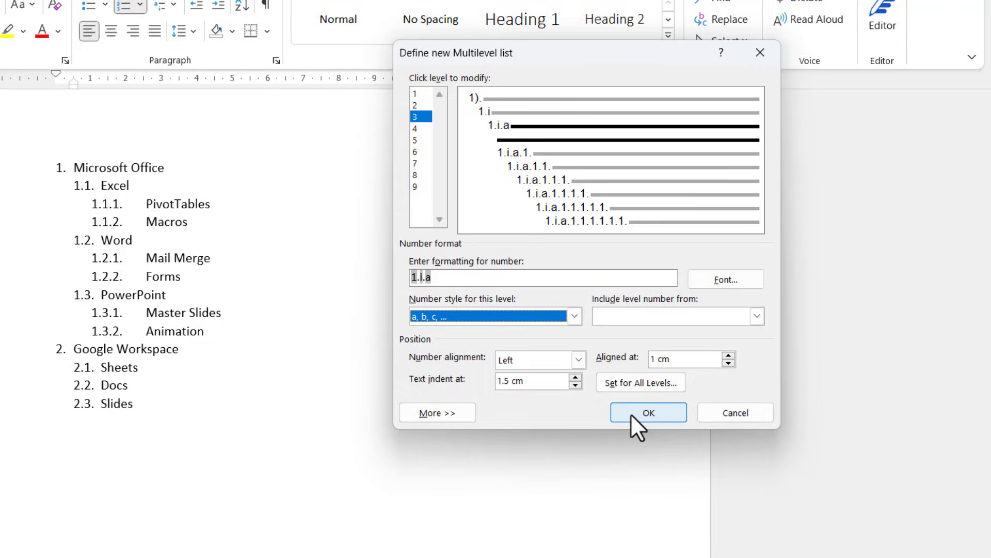
pyautogui.click(649, 412)
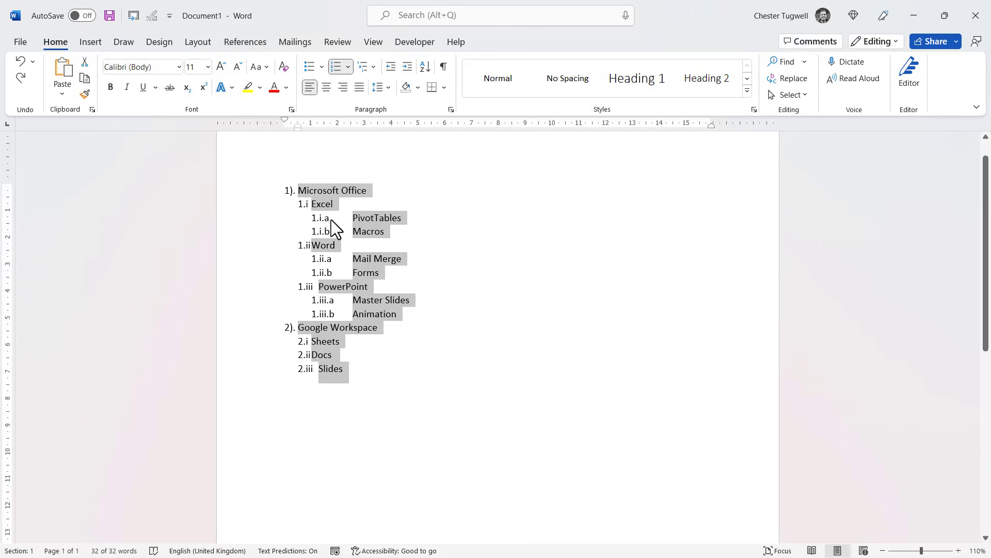
pyautogui.moveTo(440, 264)
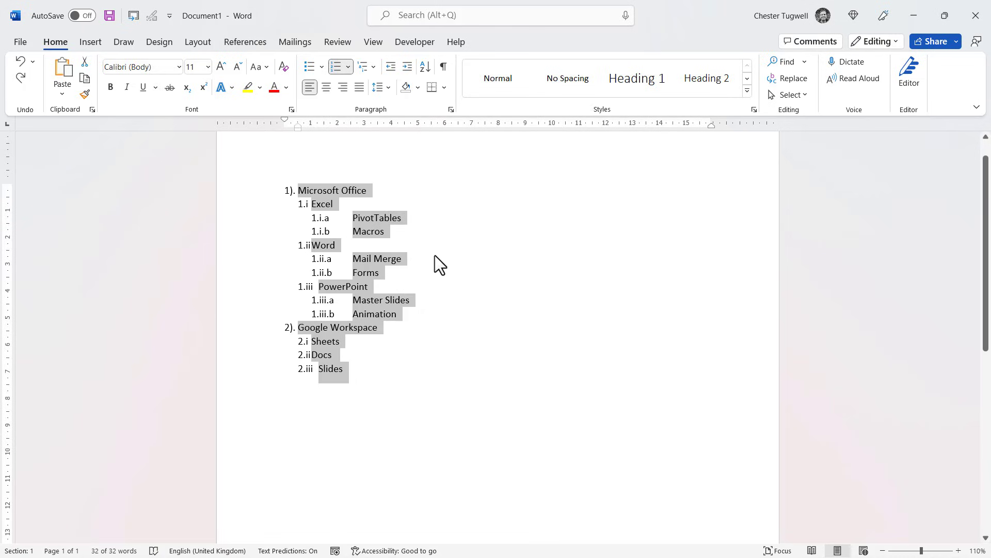
pyautogui.moveTo(327, 369)
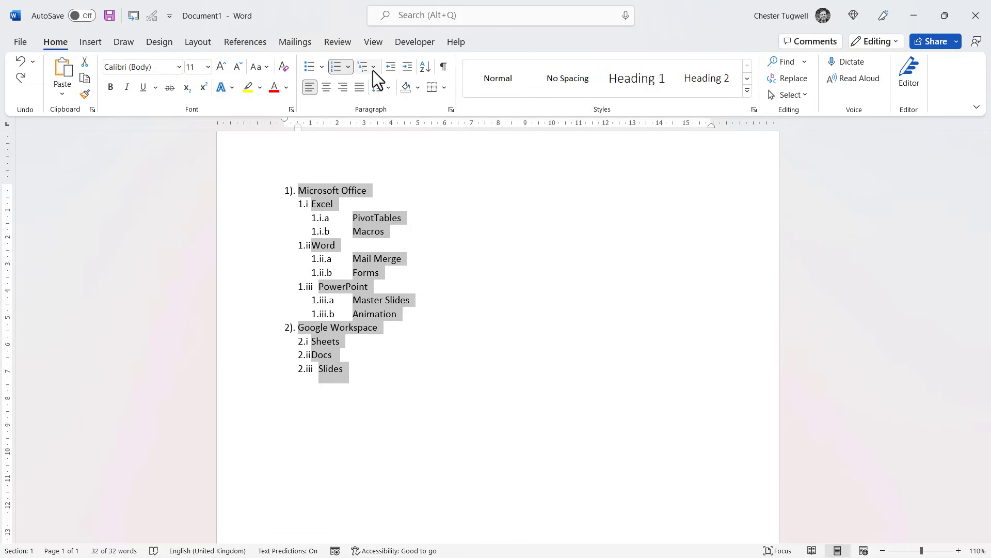
pyautogui.click(363, 66)
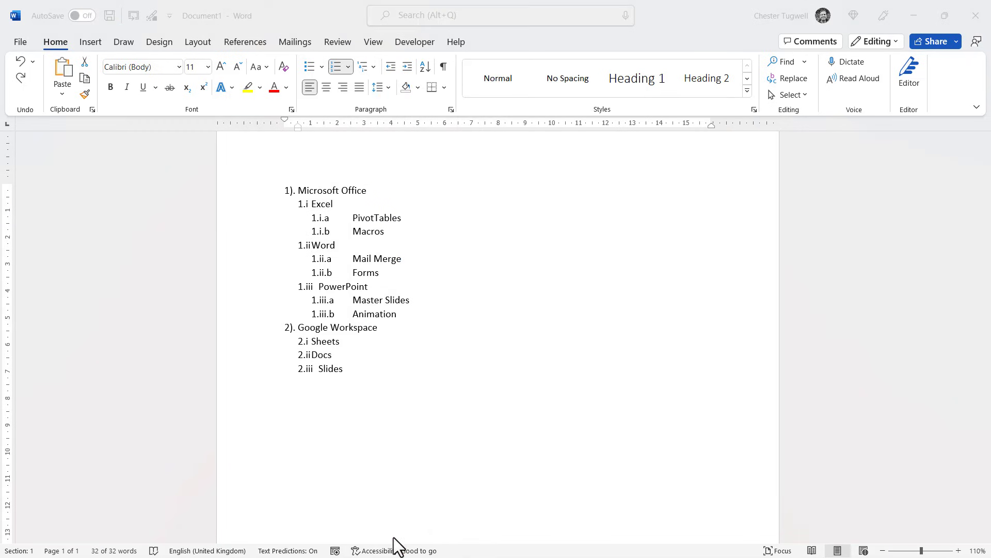
# Redefine indents for all levels with a 0.8 cm text position and confirm.
pyautogui.click(343, 66)
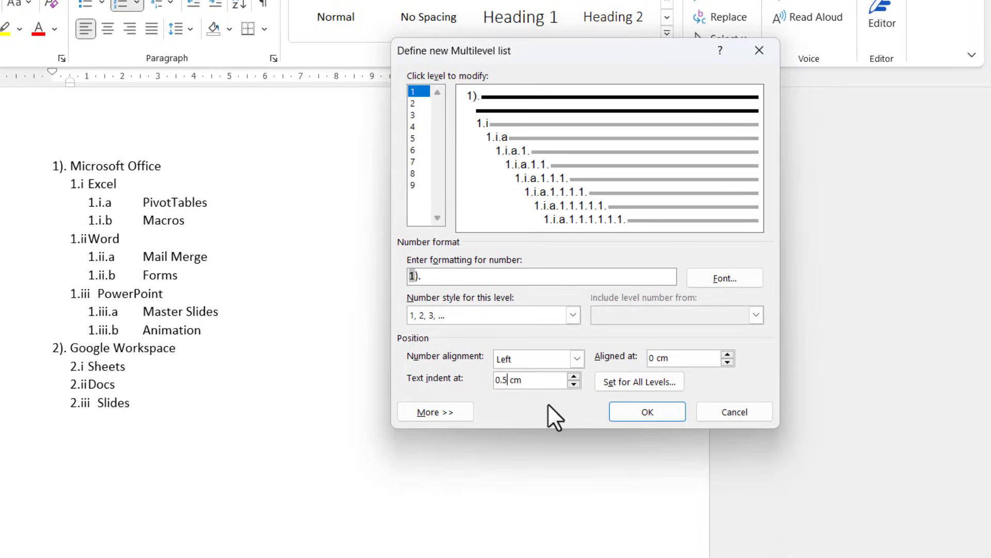
pyautogui.click(639, 381)
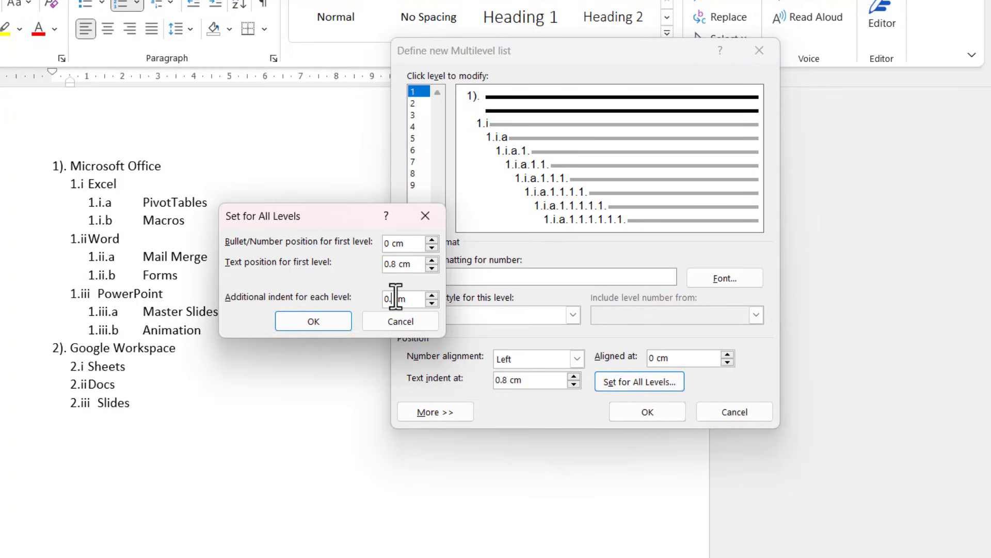
pyautogui.click(313, 321)
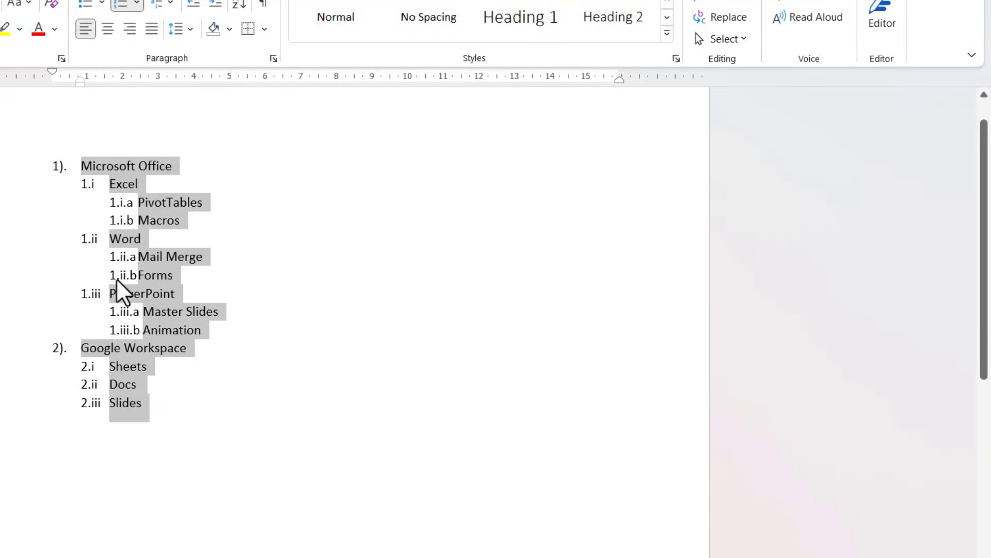
pyautogui.moveTo(173, 257)
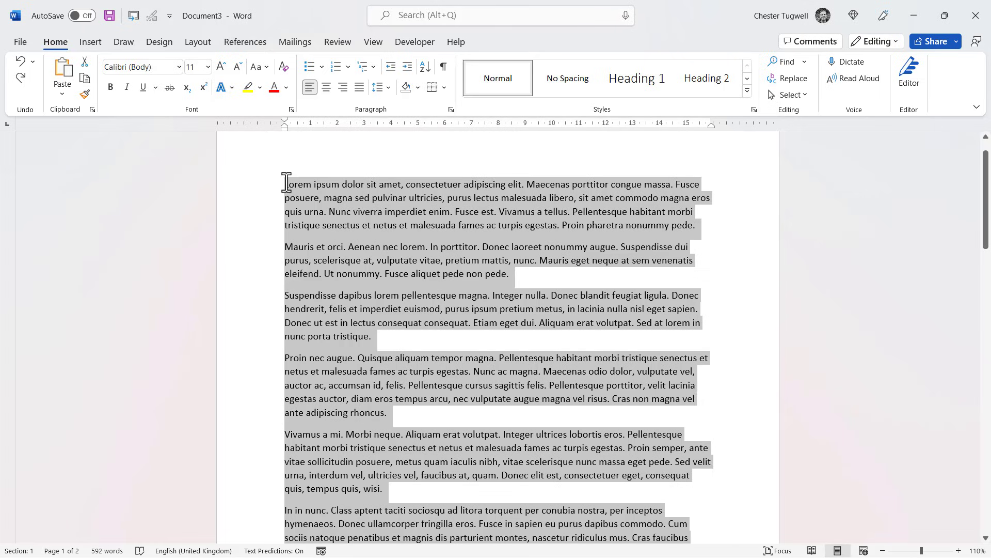
# Number the Lorem ipsum paragraphs with the 1., 1.1., 1.1.1. list format.
pyautogui.click(364, 66)
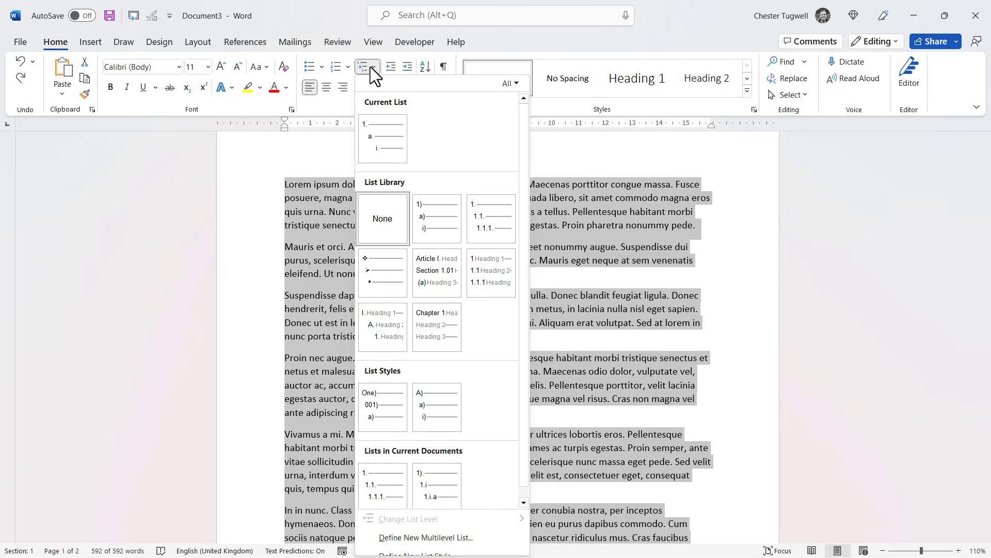
pyautogui.click(382, 219)
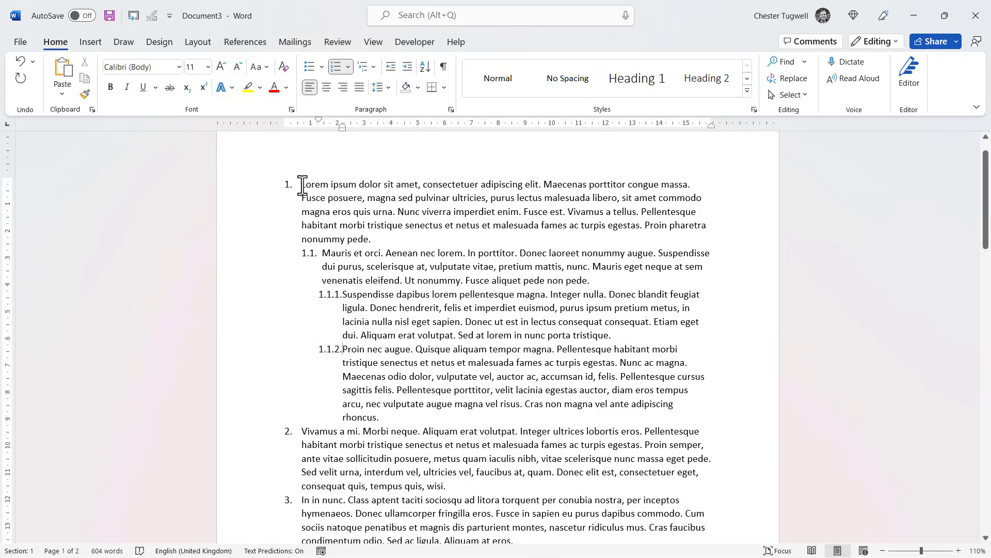
pyautogui.moveTo(381, 394)
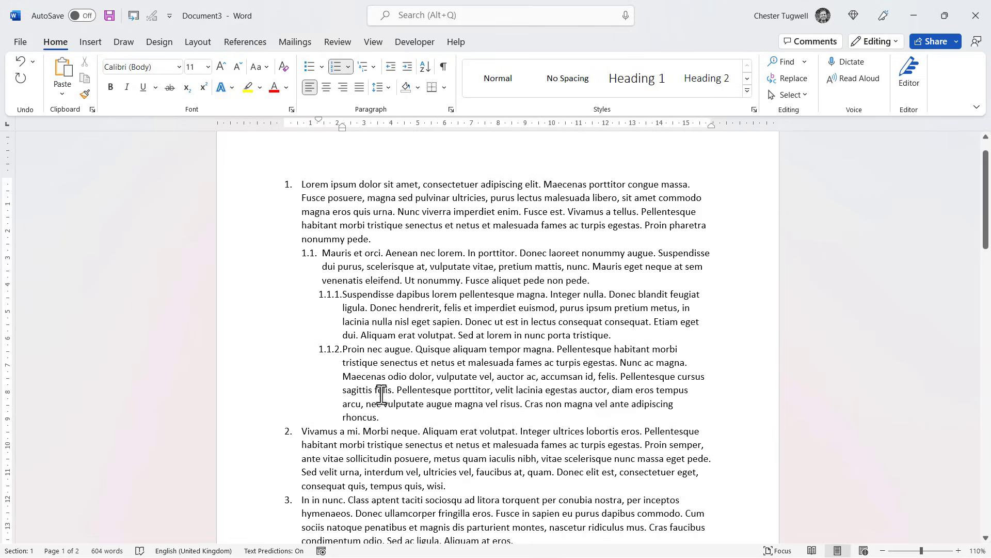
pyautogui.moveTo(305, 184)
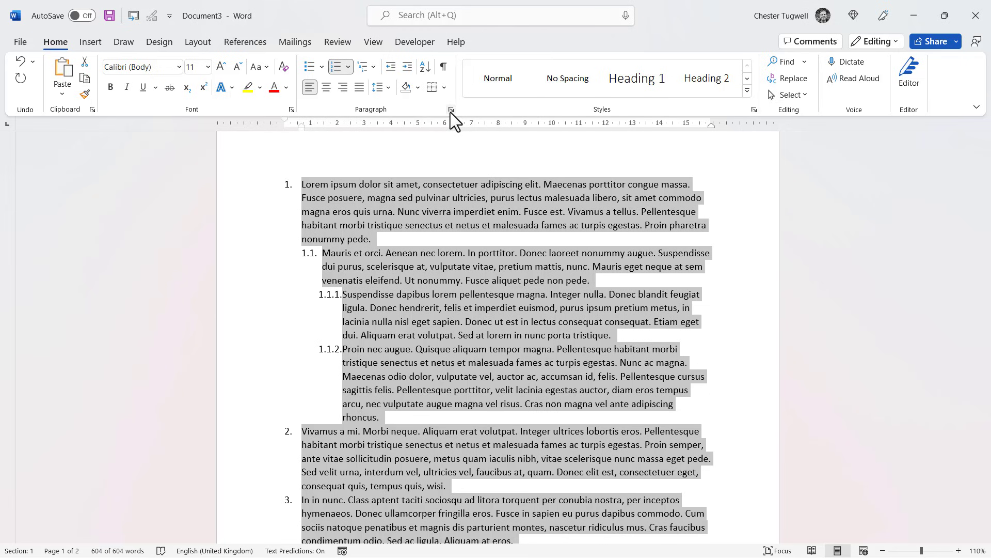
# Uncheck 'Don't add space between paragraphs of the same style' in Paragraph settings.
pyautogui.click(451, 109)
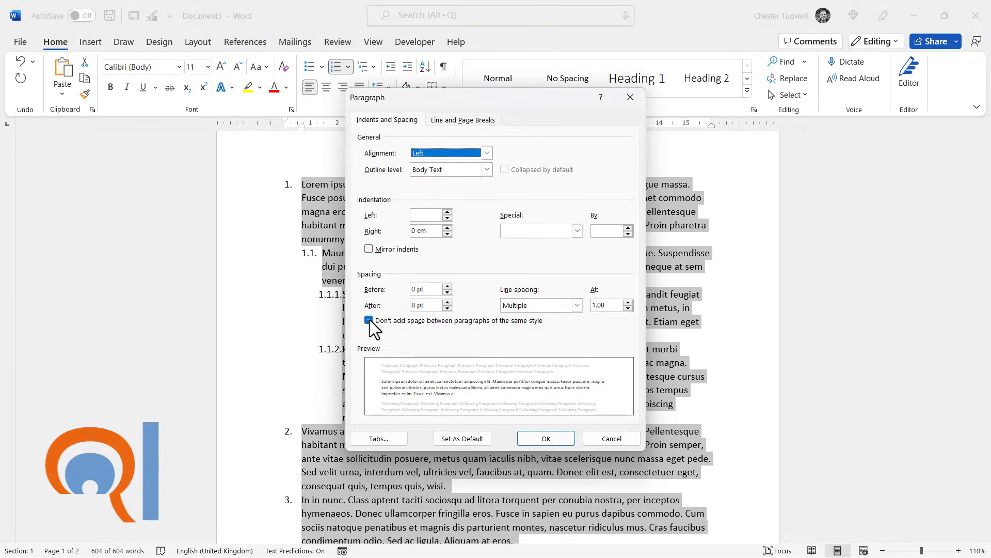
pyautogui.click(369, 320)
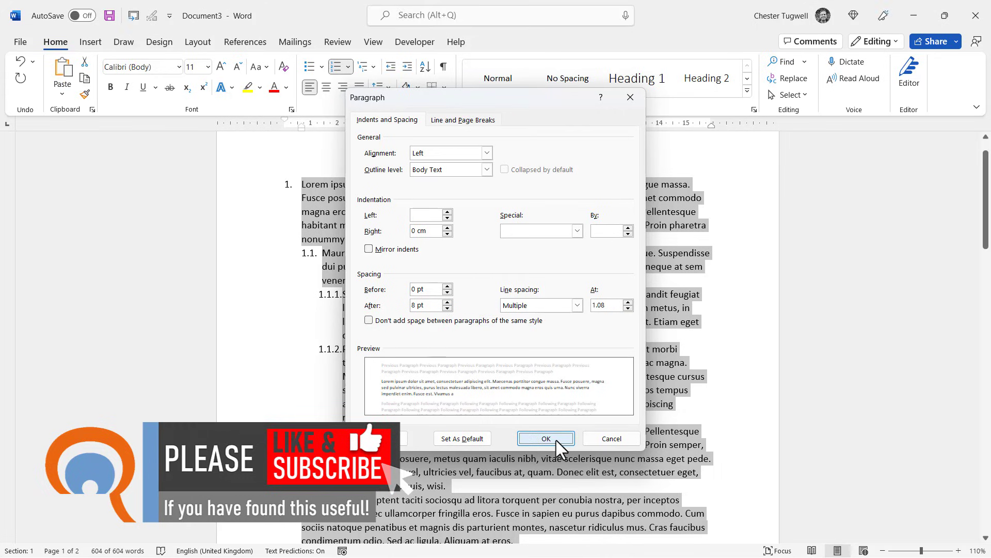
pyautogui.click(546, 438)
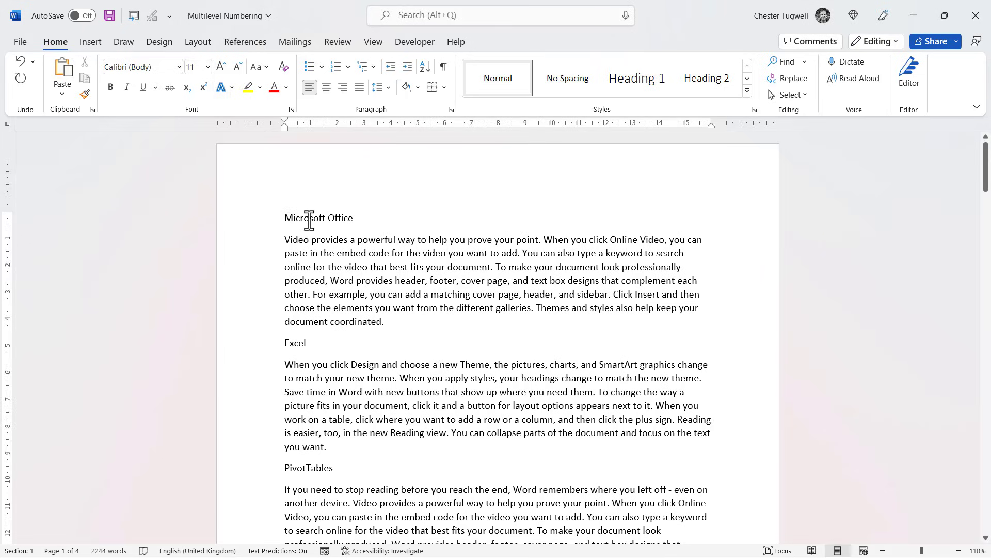
pyautogui.moveTo(339, 239)
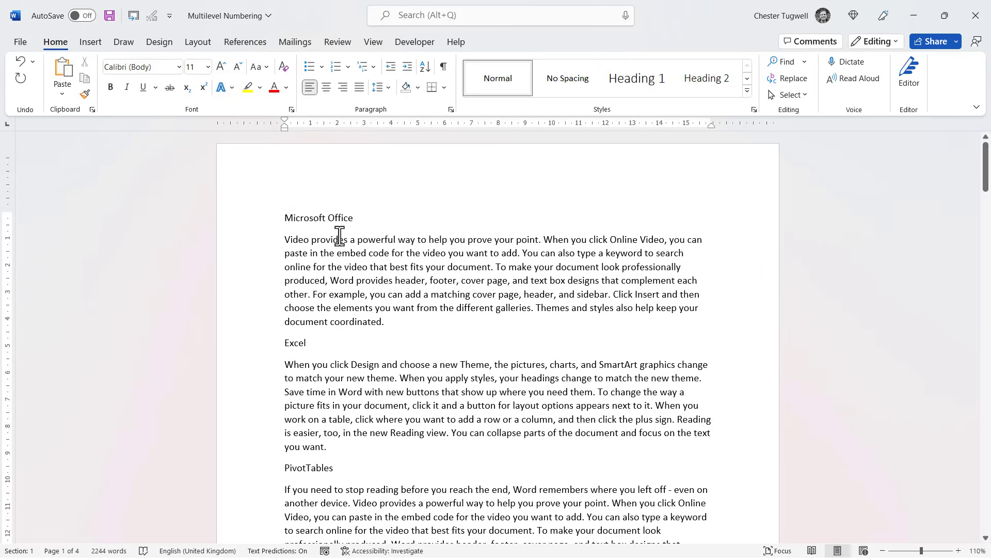
pyautogui.moveTo(342, 222)
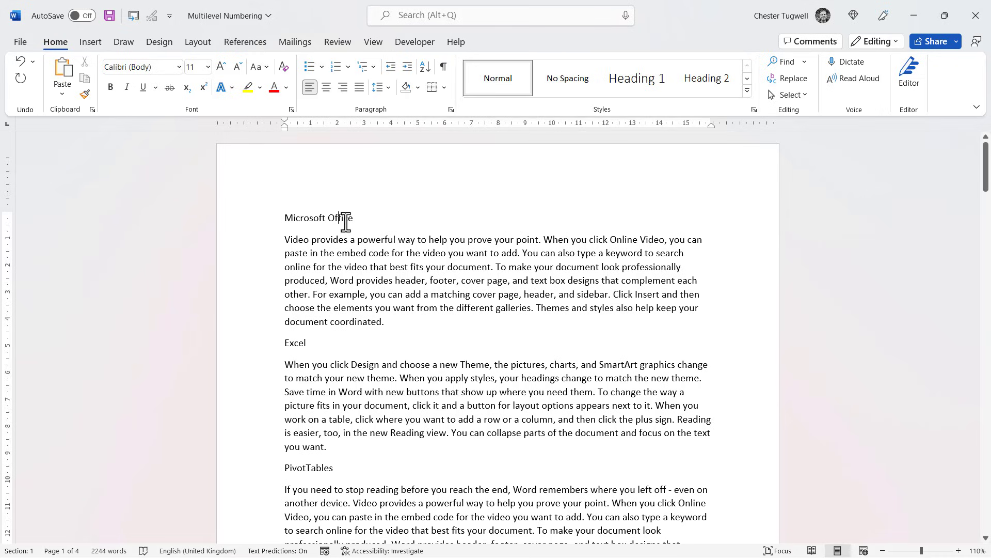
# Select the Microsoft Office line and scroll through the topic lines.
pyautogui.click(636, 78)
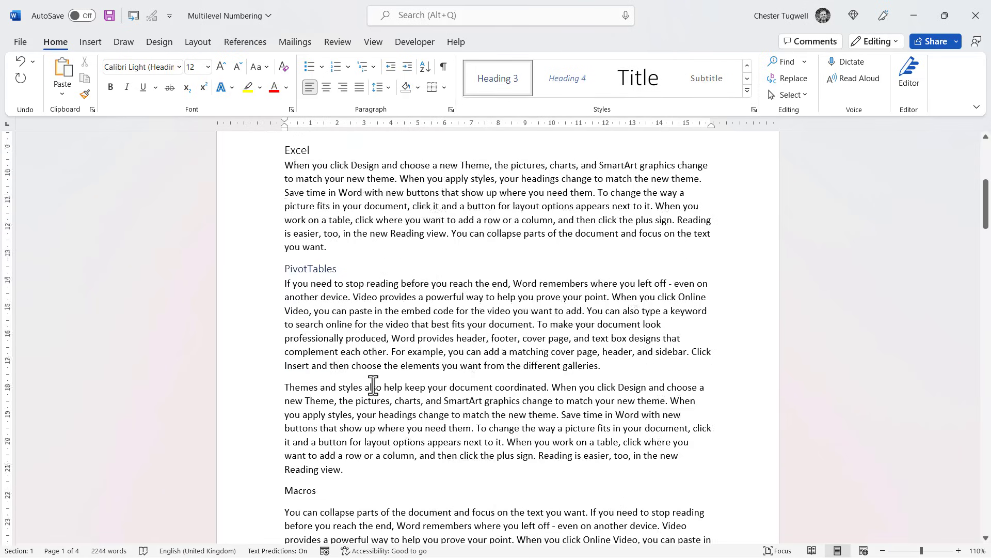
pyautogui.scroll(-3)
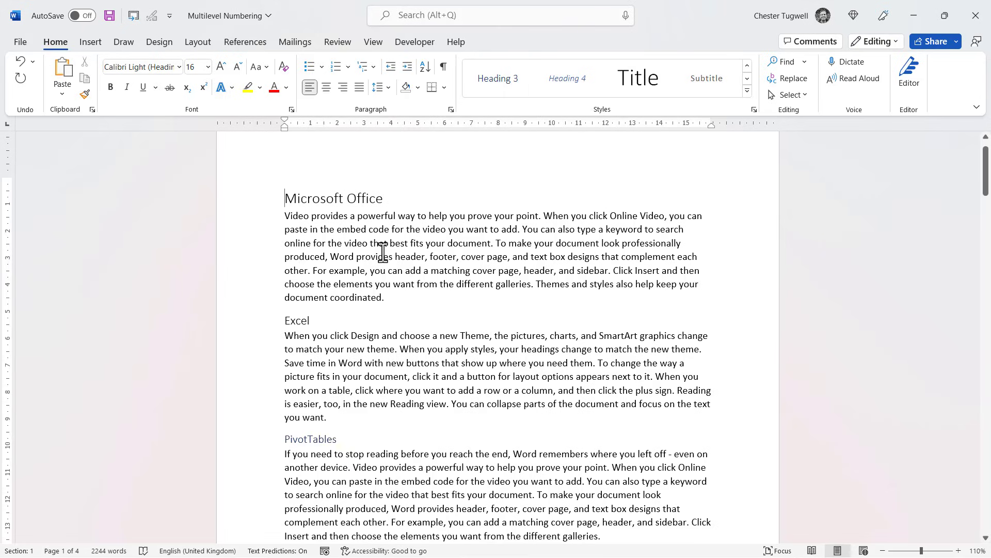
pyautogui.moveTo(377, 73)
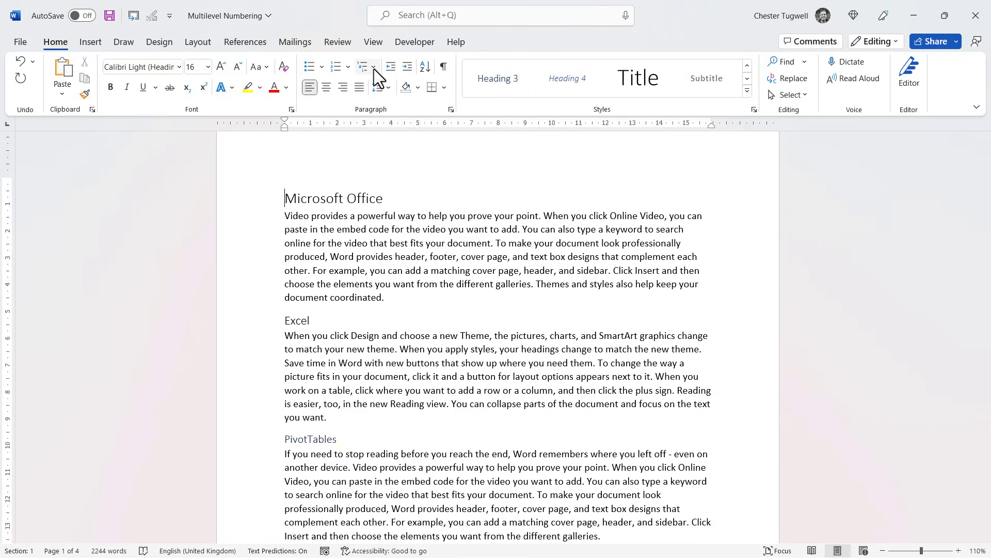
# Apply the library list linked to Heading 1–3, giving 1 Microsoft Office, 1.1 Excel, 1.1.1 PivotTables.
pyautogui.click(364, 66)
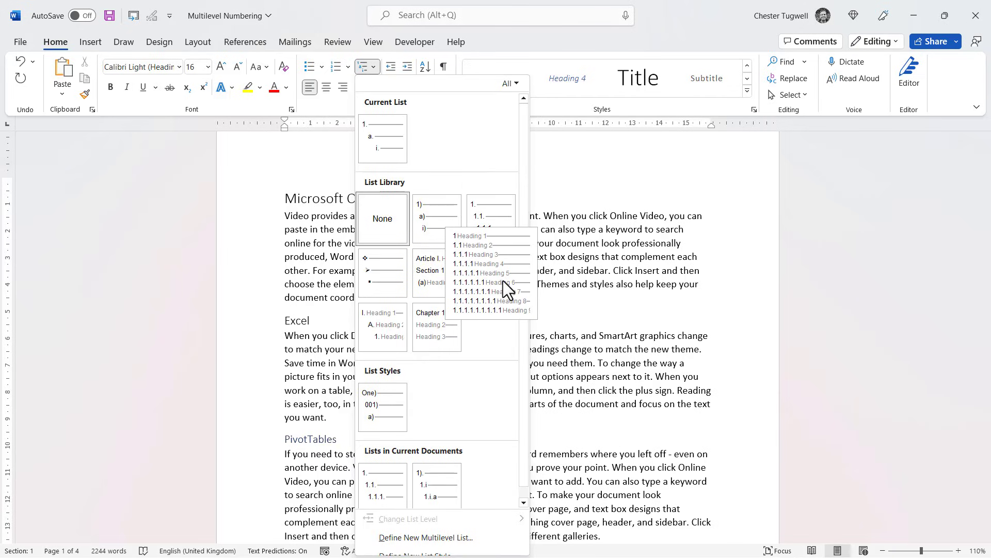
pyautogui.moveTo(470, 249)
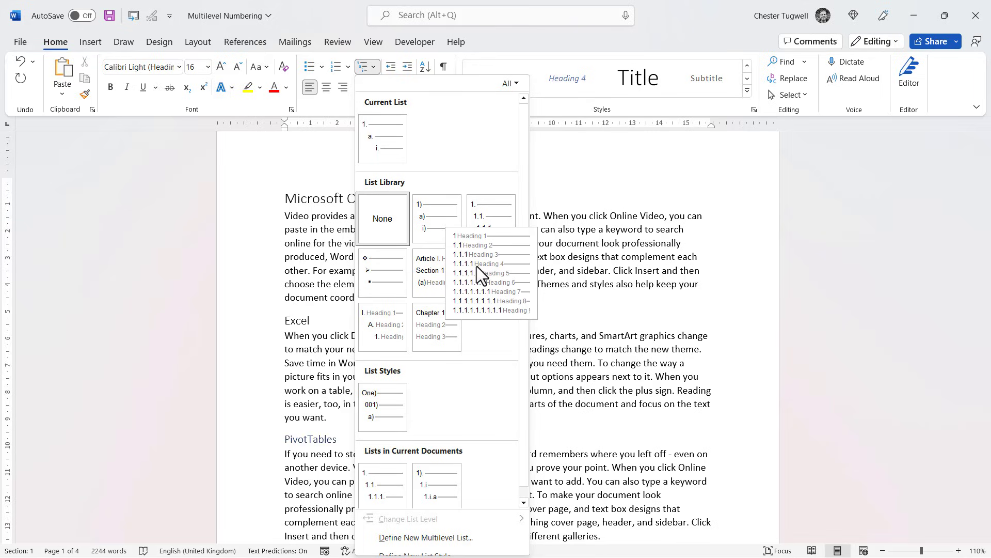
pyautogui.moveTo(477, 271)
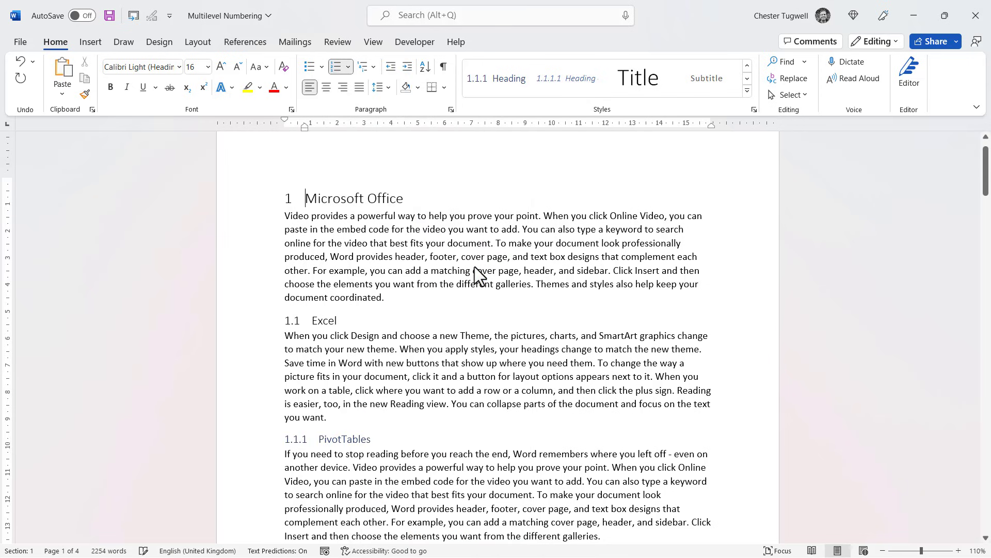
pyautogui.scroll(-3)
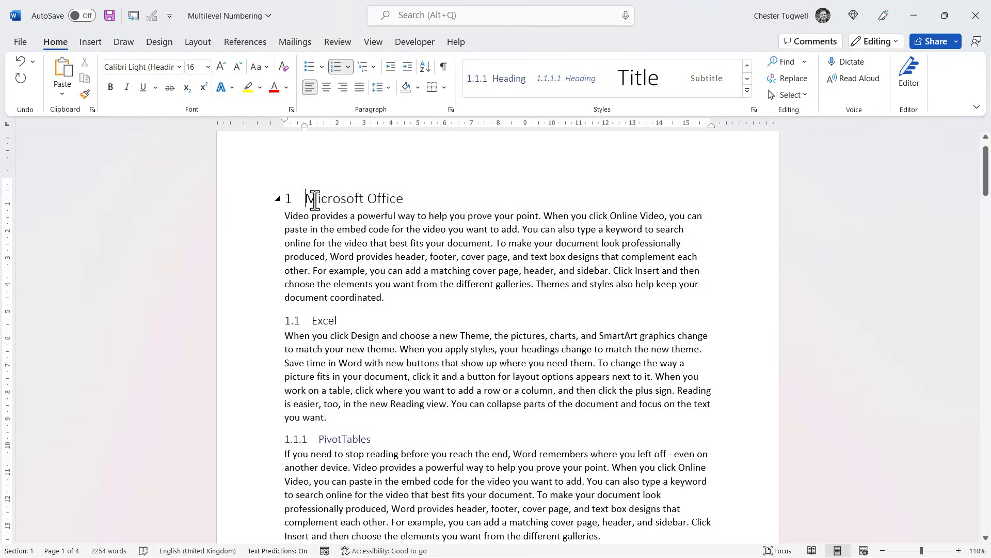
pyautogui.moveTo(428, 201)
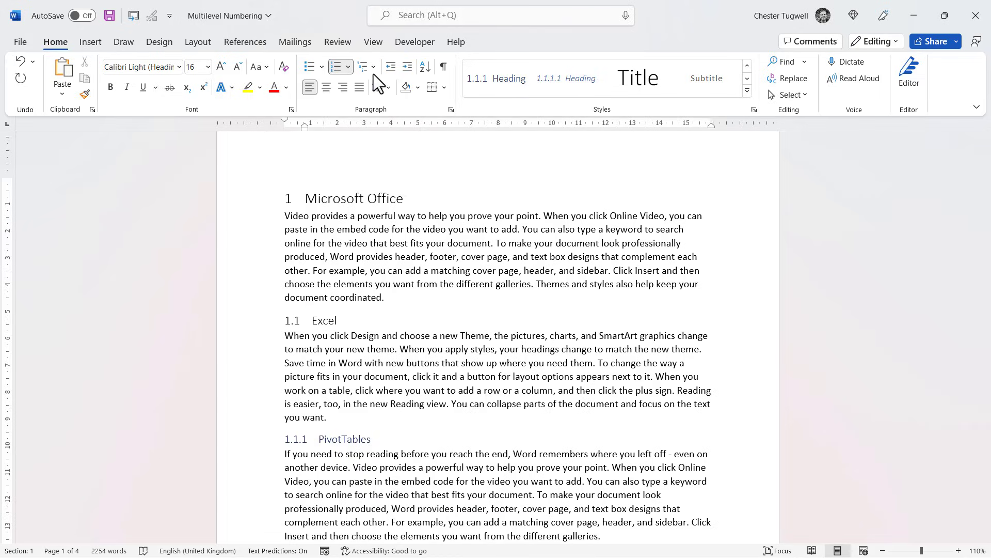
# Define a new multilevel list with level 1 linked to Heading 2 and level 2 to Heading 3.
pyautogui.click(364, 66)
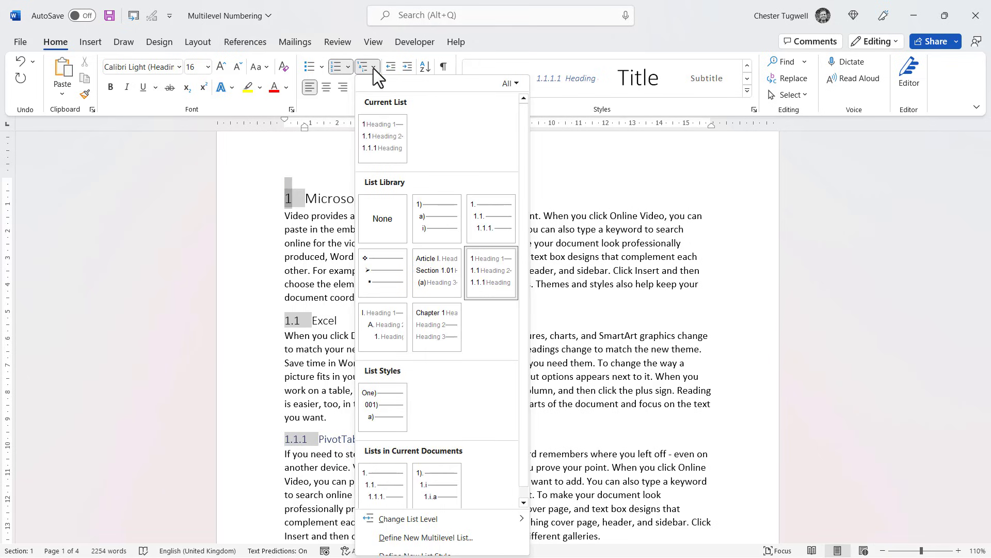
pyautogui.click(425, 537)
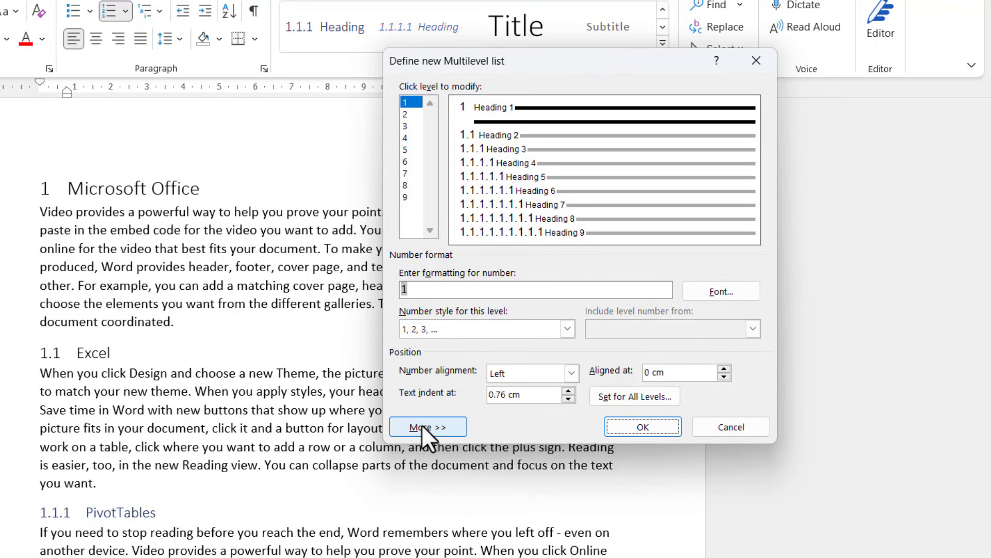
pyautogui.click(429, 427)
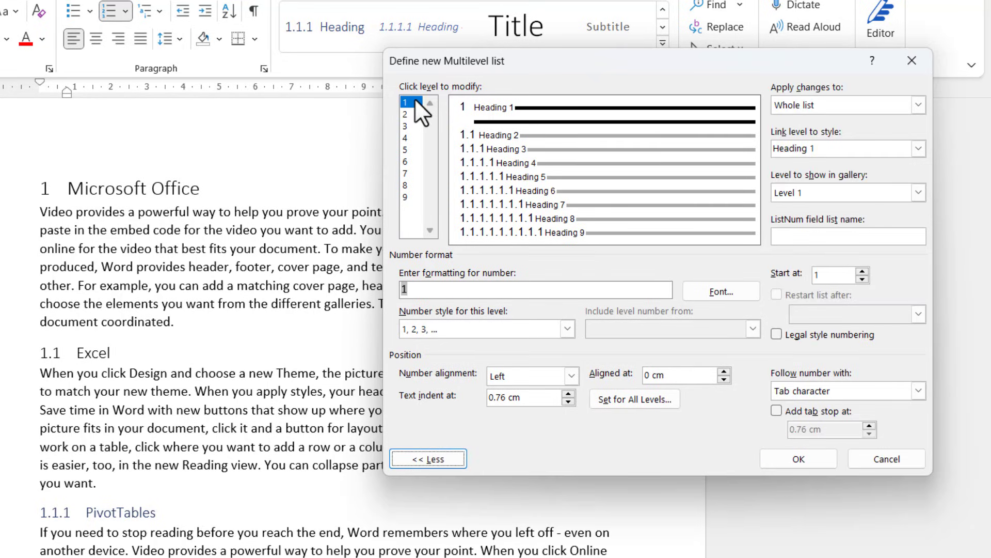
pyautogui.moveTo(629, 198)
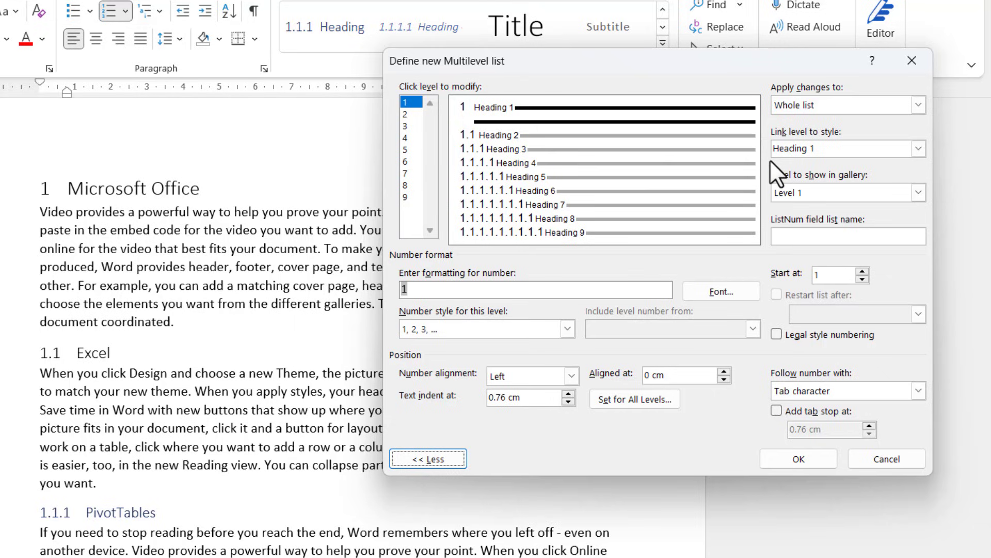
pyautogui.click(918, 149)
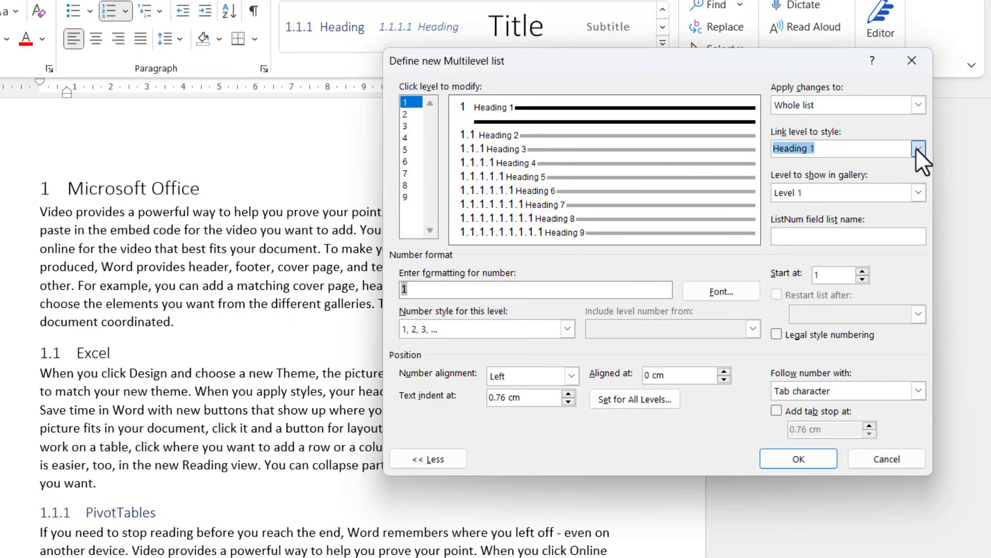
pyautogui.click(917, 148)
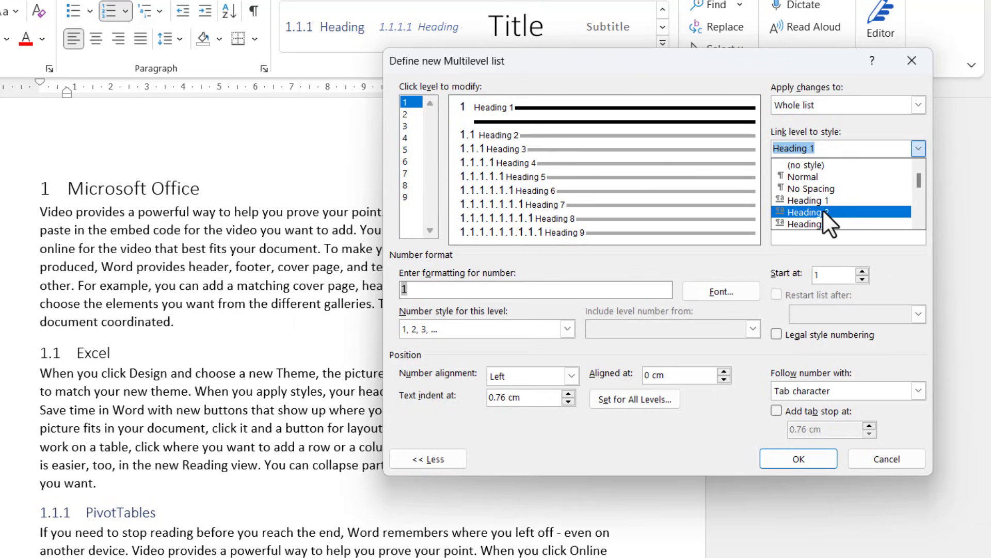
pyautogui.click(809, 212)
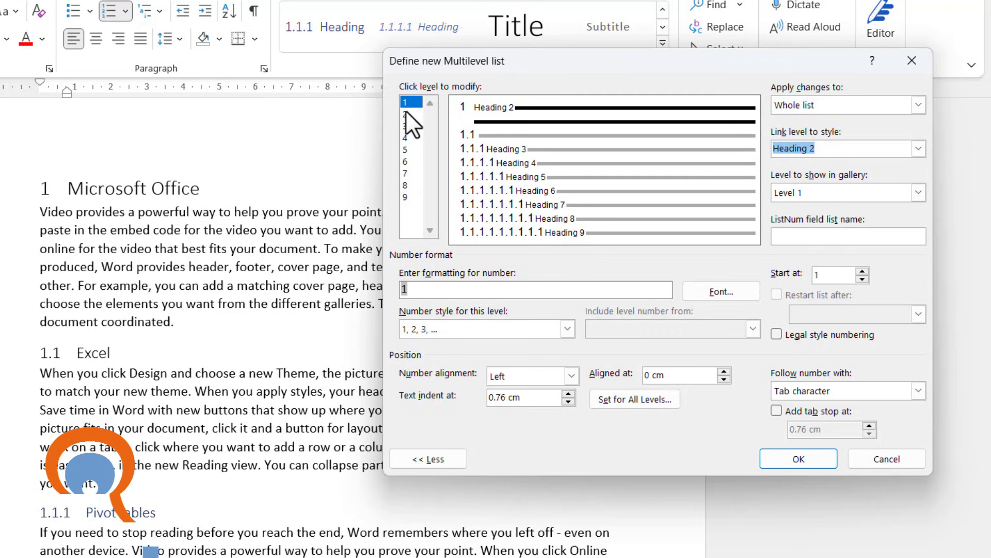
pyautogui.click(411, 114)
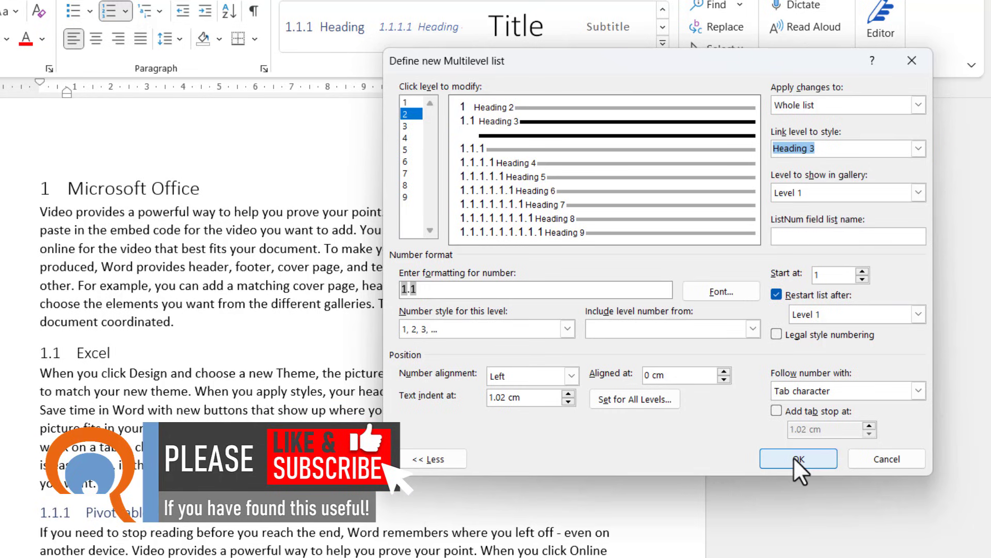
pyautogui.click(798, 458)
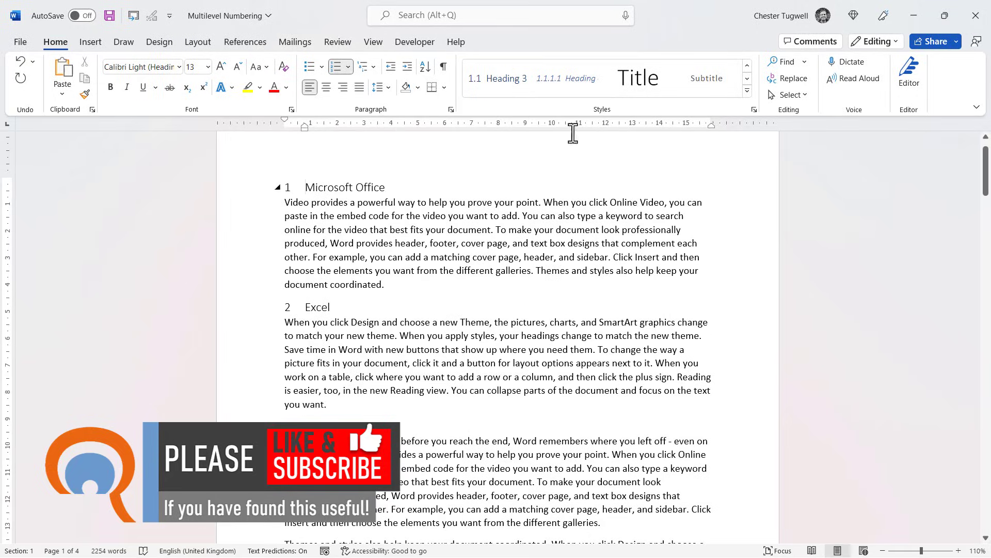
# Reopen the Multilevel List gallery to show the document's saved list styles.
pyautogui.click(637, 78)
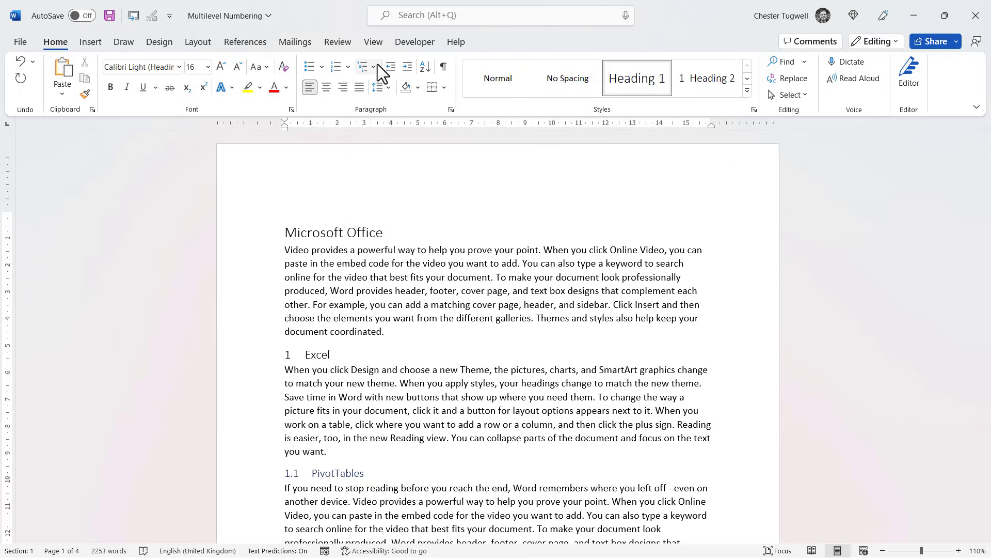
pyautogui.click(363, 66)
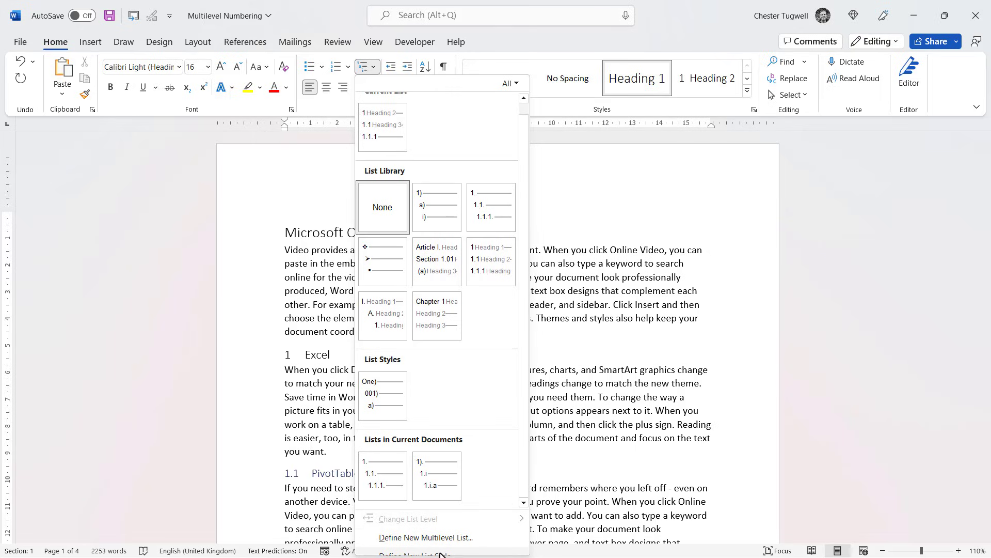
pyautogui.moveTo(419, 551)
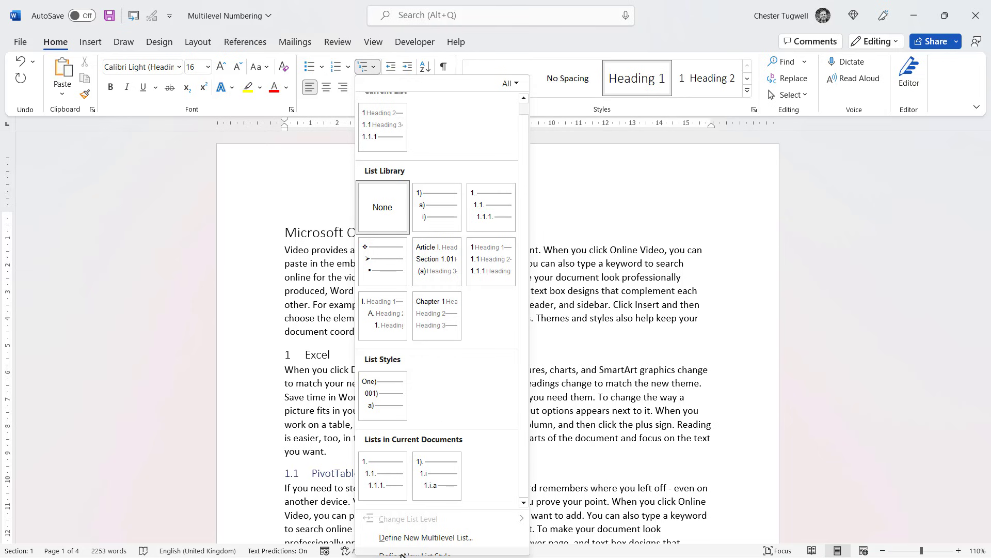
# Start a new list style named 'Test List Style' with level 1 numbered A, B, C.
pyautogui.click(407, 554)
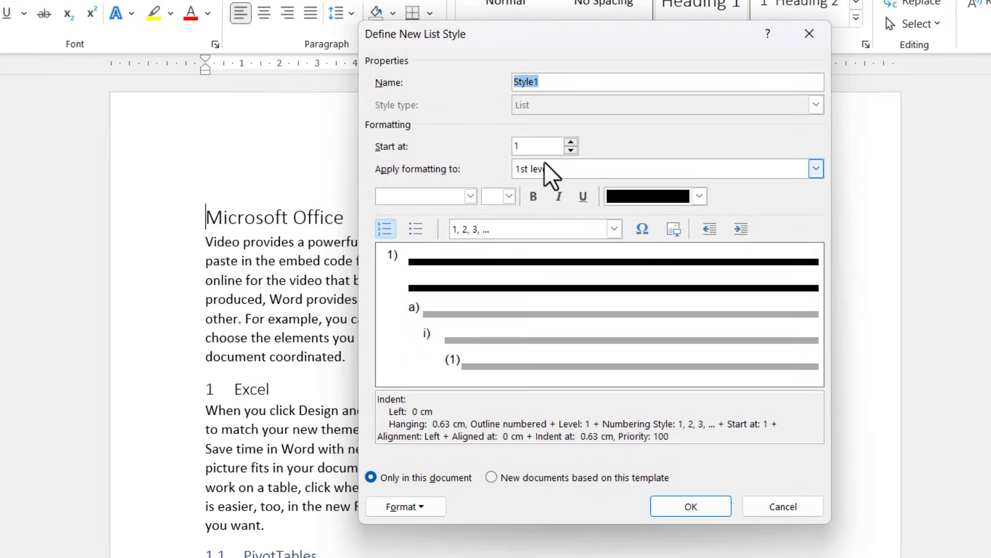
pyautogui.write('Test List')
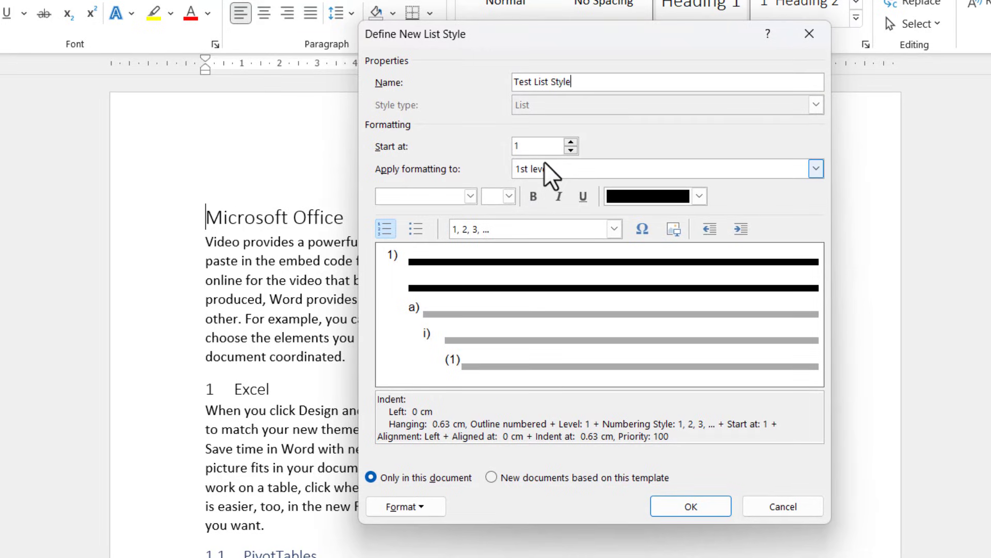
pyautogui.moveTo(461, 165)
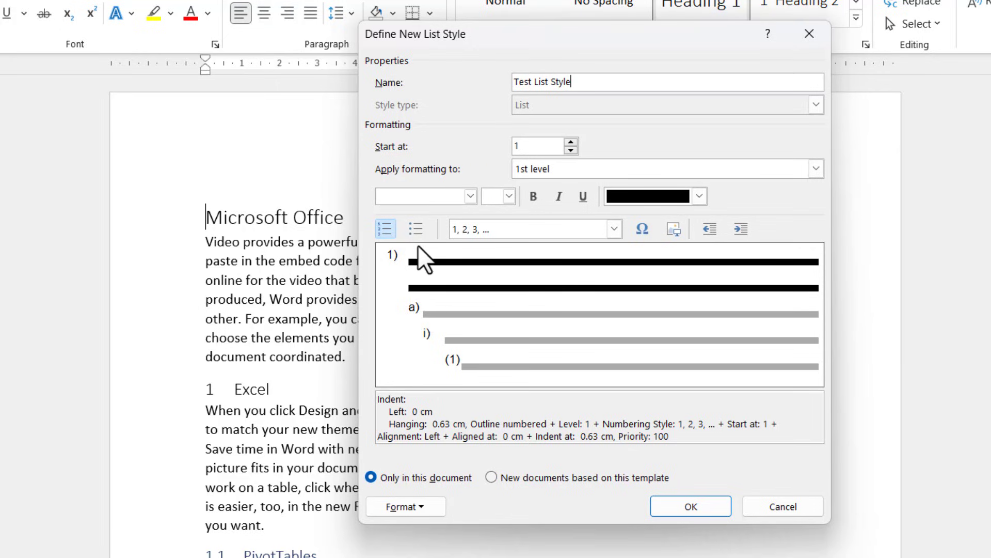
pyautogui.moveTo(445, 243)
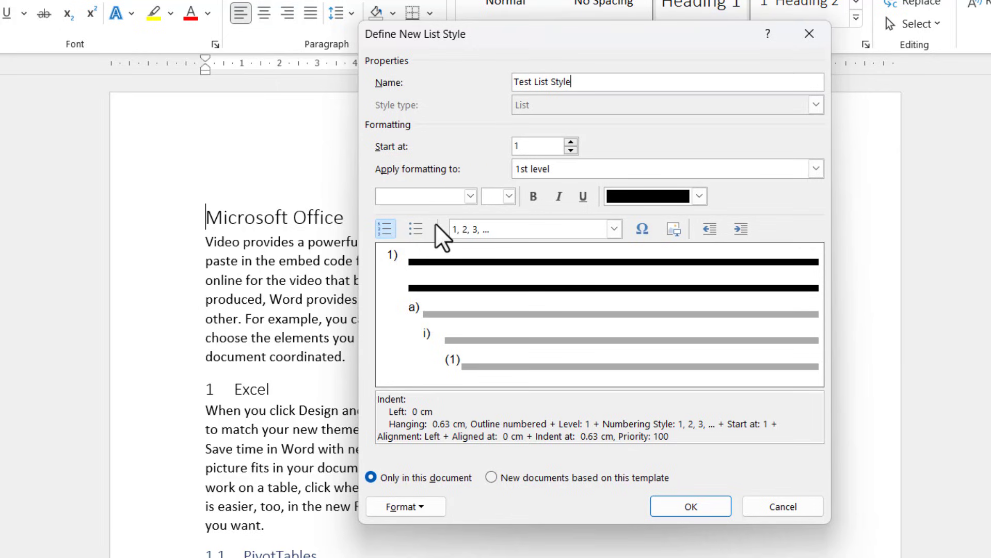
pyautogui.moveTo(508, 199)
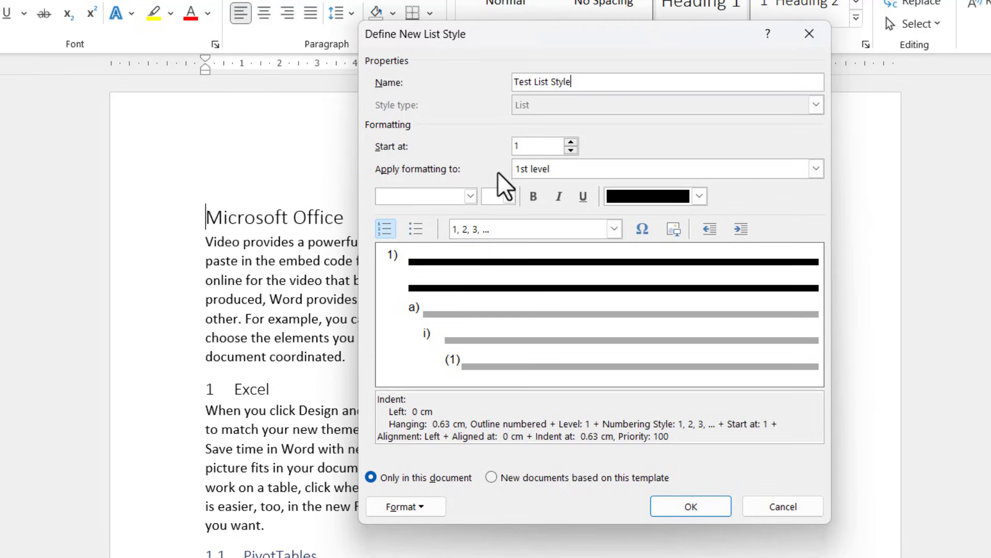
pyautogui.click(614, 229)
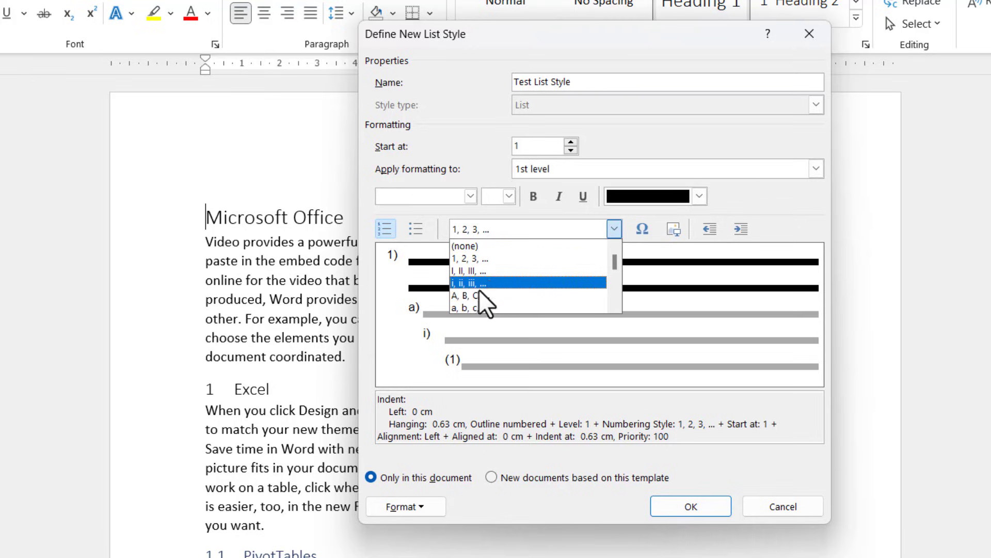
pyautogui.click(466, 296)
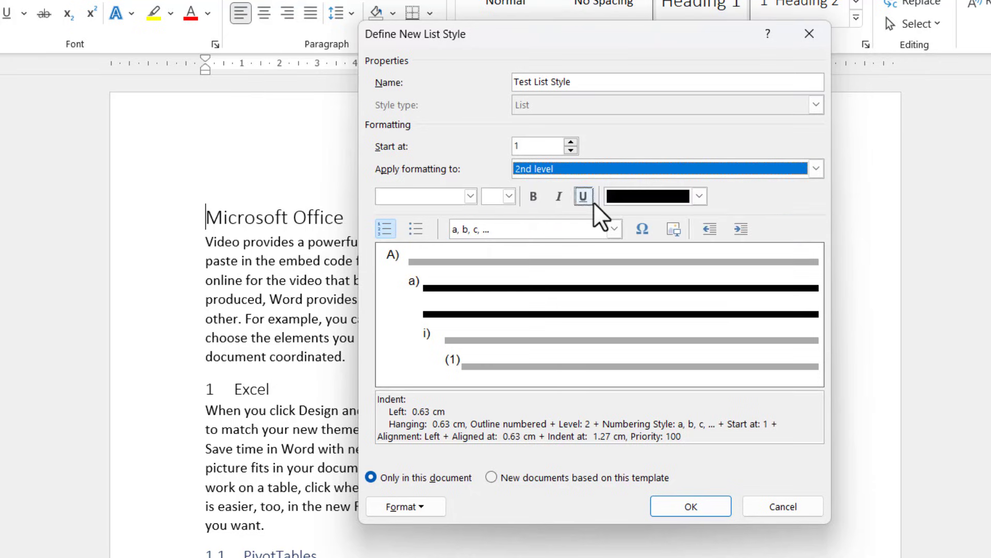
# Number level 4 One, Two, Three, enable it for new documents, and save the style.
pyautogui.click(583, 196)
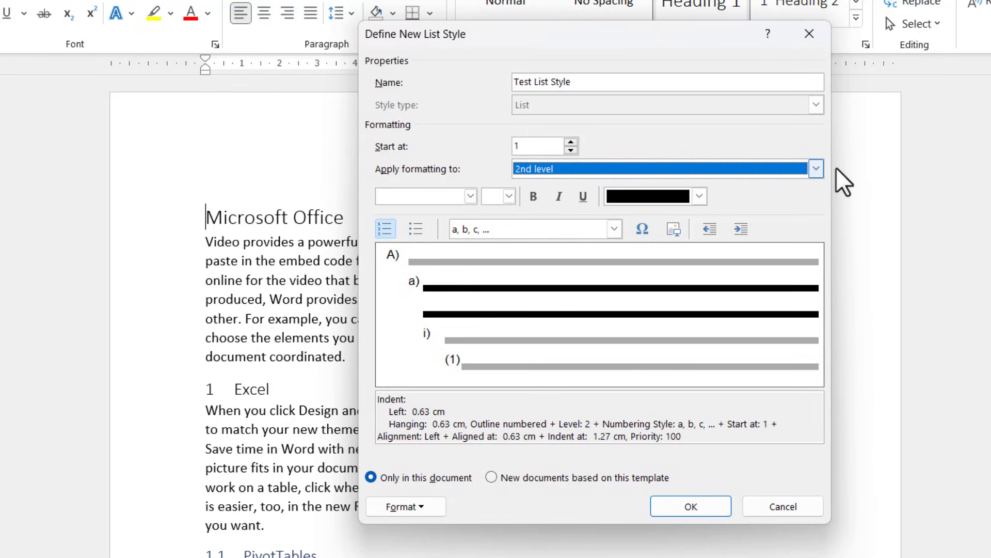
pyautogui.click(816, 153)
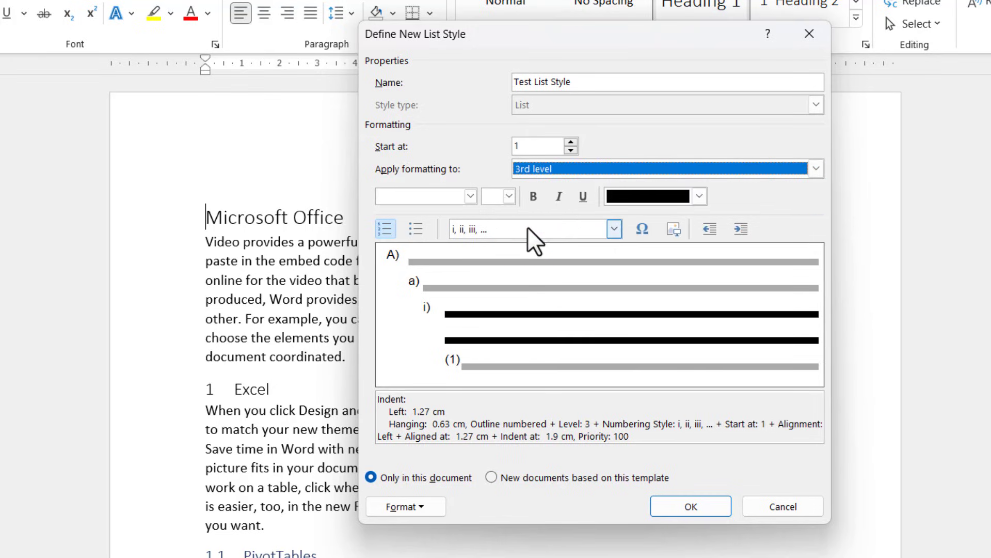
pyautogui.moveTo(522, 239)
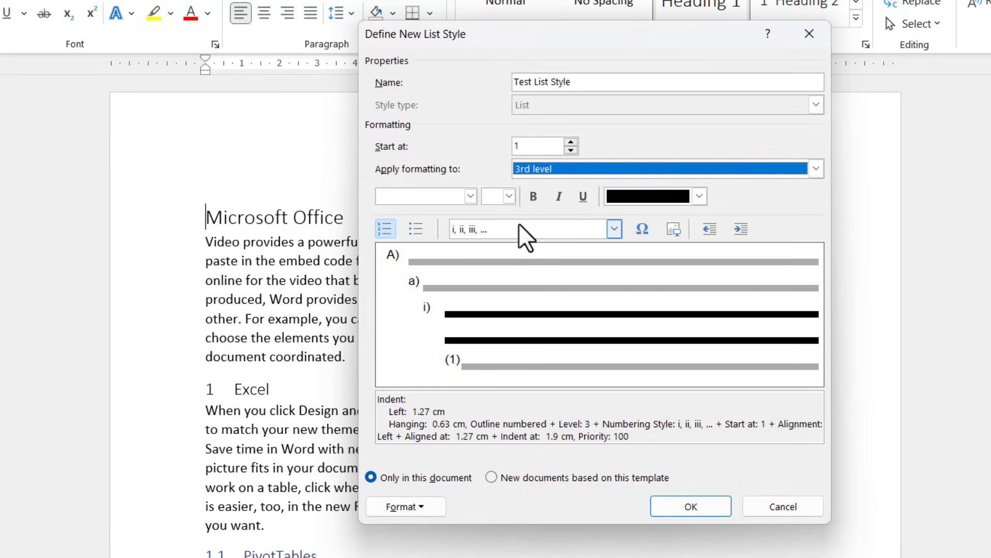
pyautogui.click(815, 168)
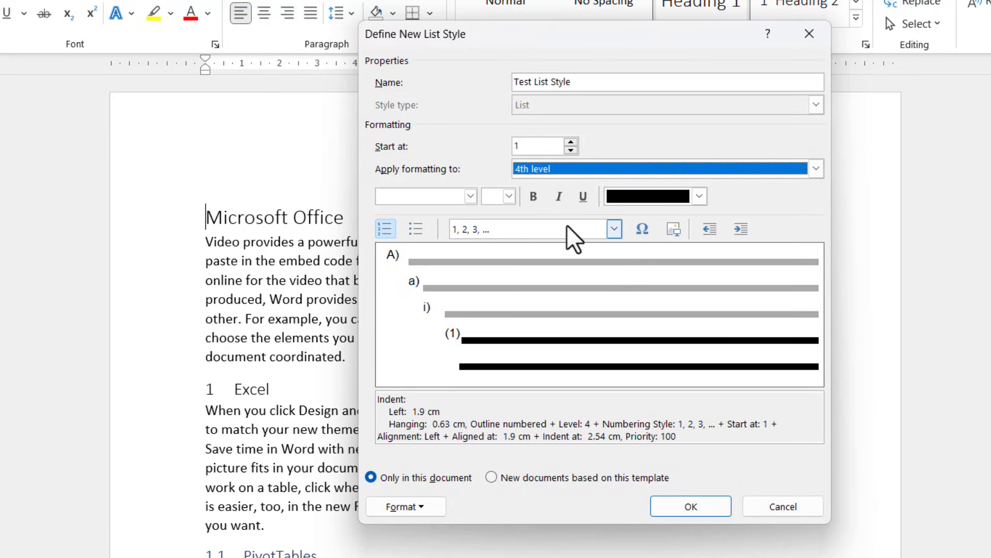
pyautogui.click(613, 230)
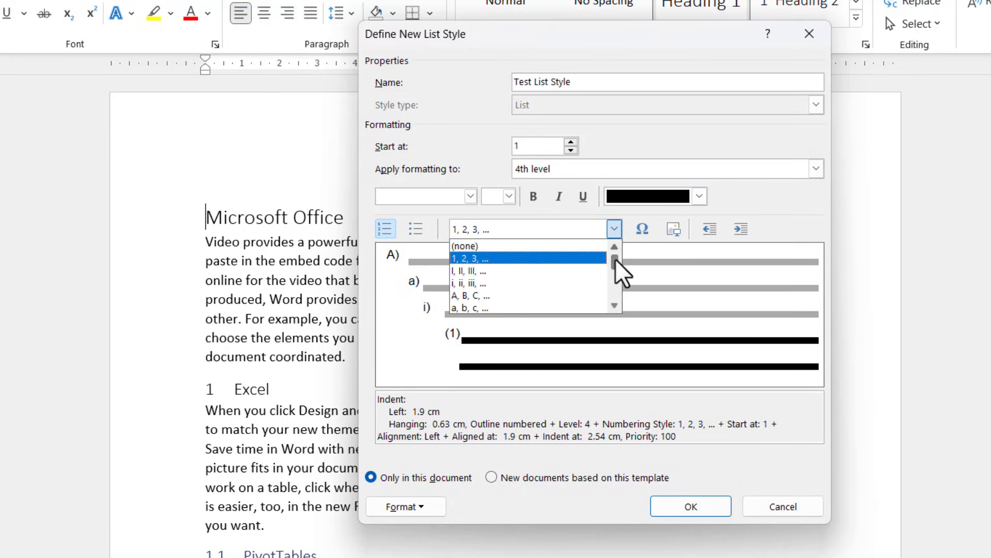
pyautogui.scroll(-3)
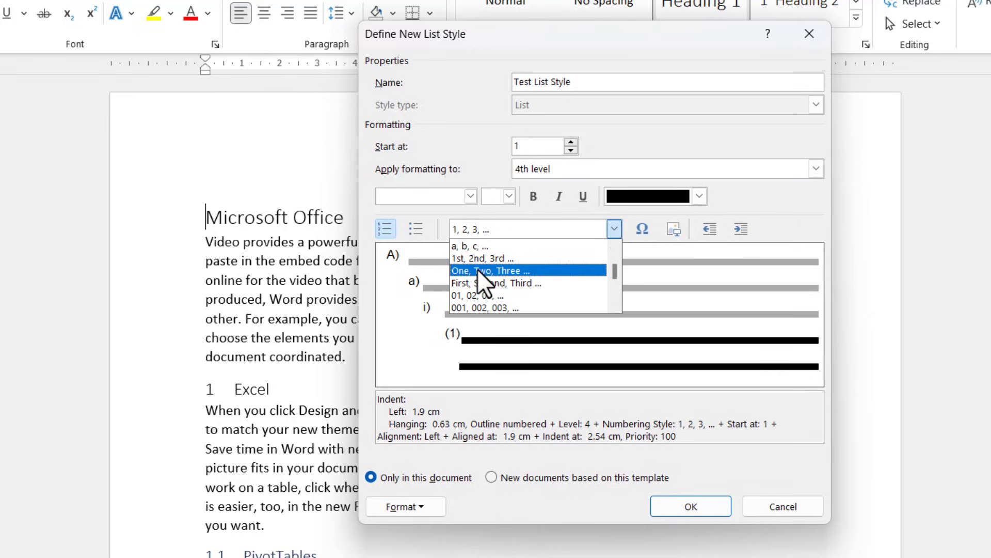
pyautogui.click(487, 270)
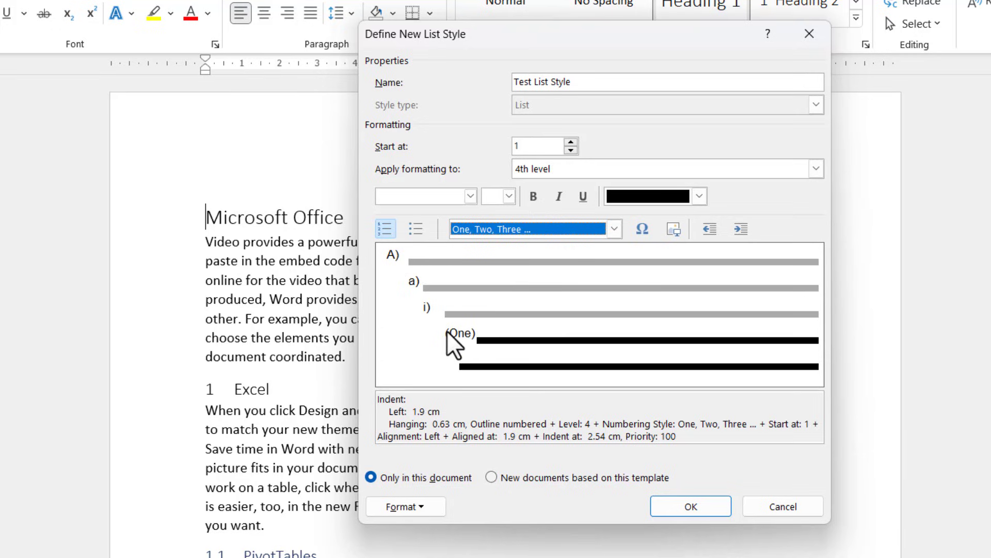
pyautogui.moveTo(691, 516)
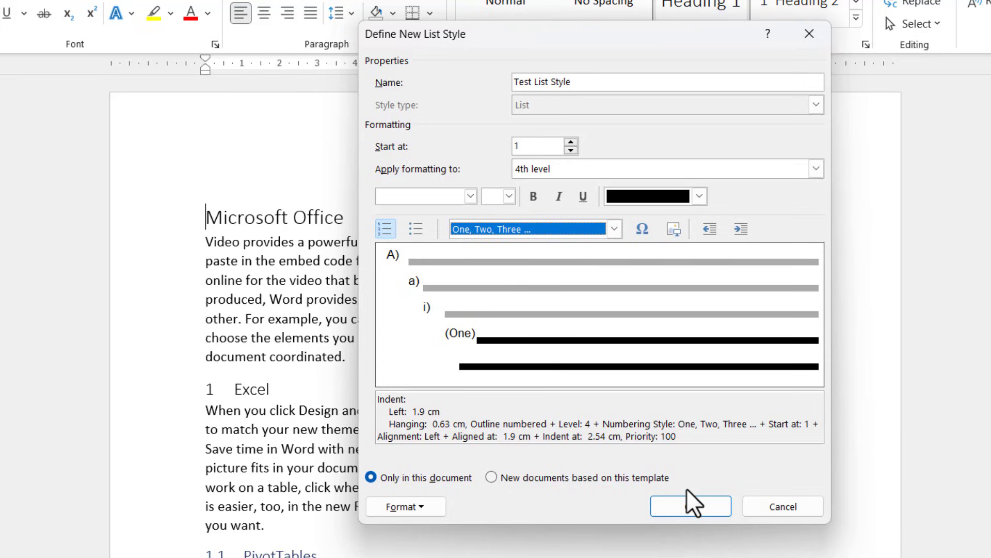
pyautogui.moveTo(490, 478)
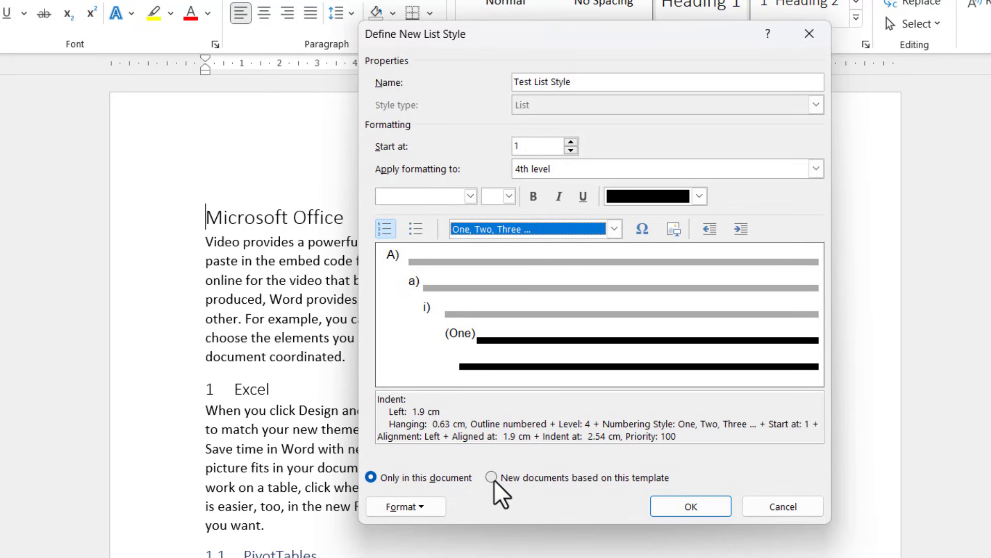
pyautogui.click(491, 478)
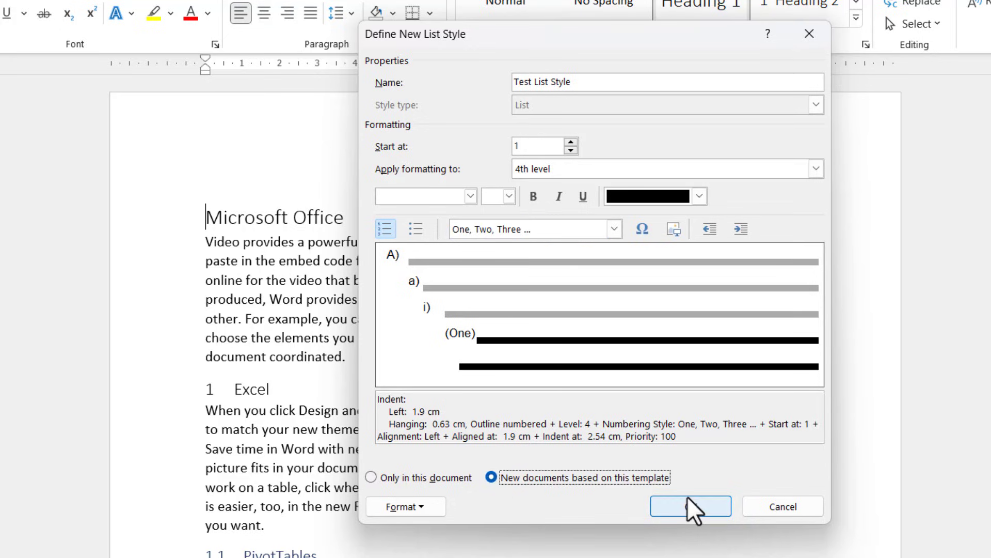
pyautogui.click(692, 506)
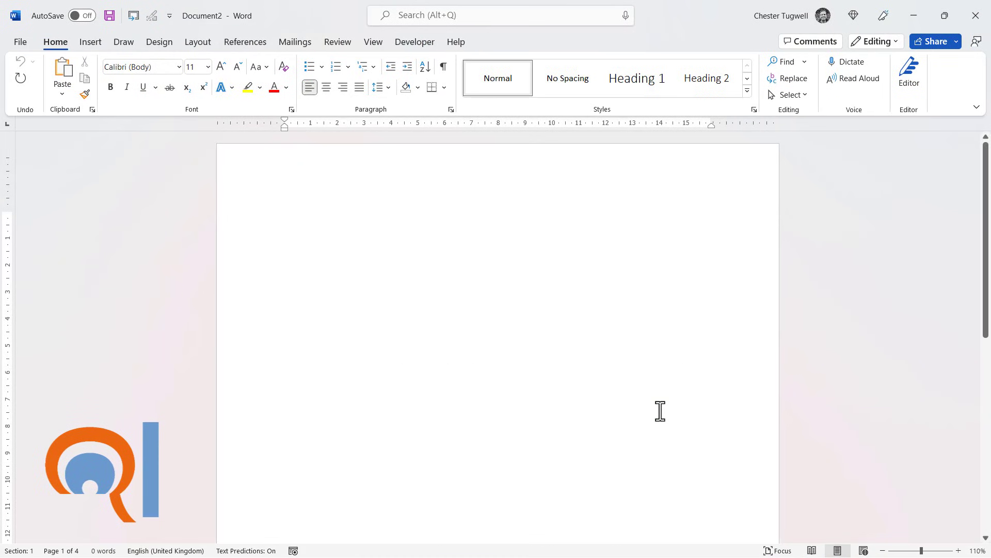
# Apply Test List Style in the blank document and enter 'Test' list items.
pyautogui.click(364, 66)
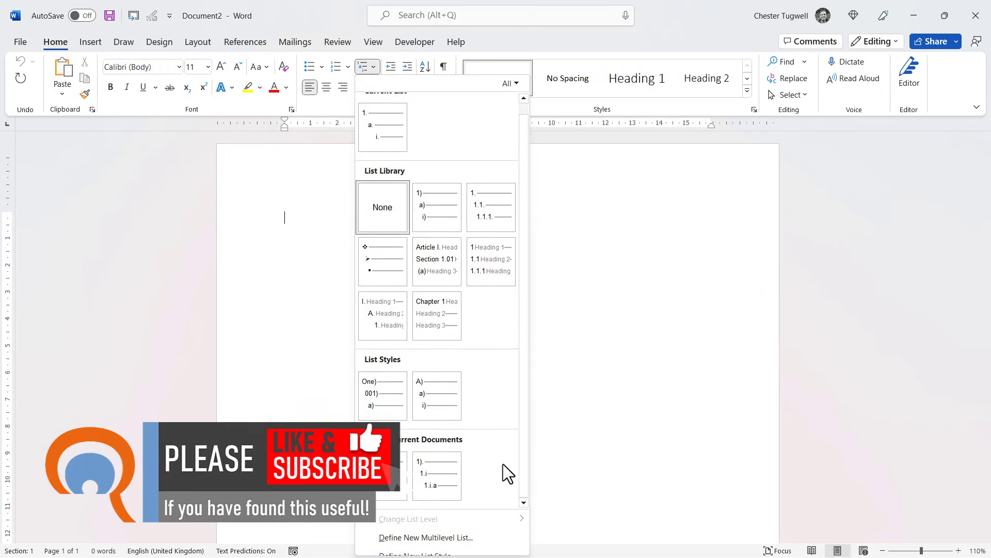
pyautogui.moveTo(437, 395)
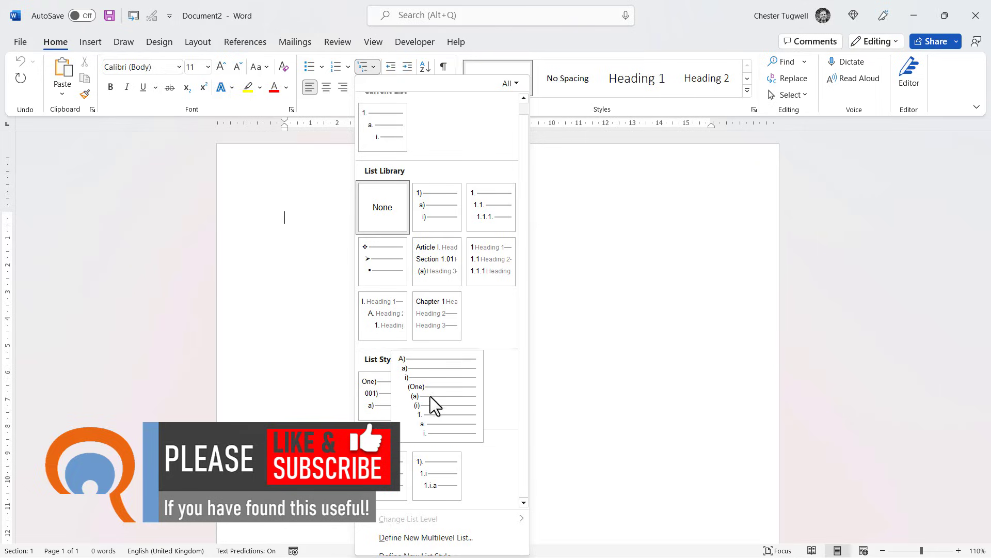
pyautogui.click(440, 398)
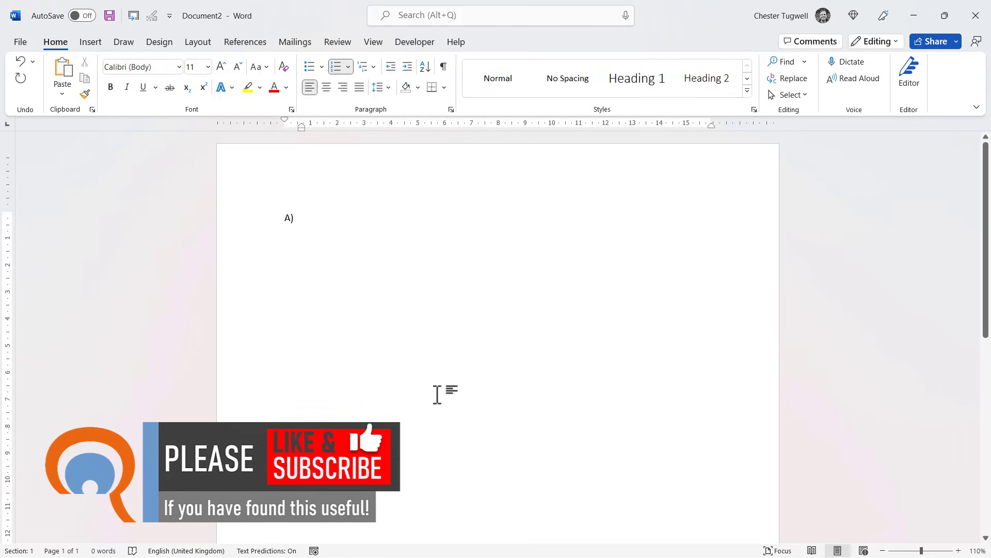
pyautogui.write('Test')
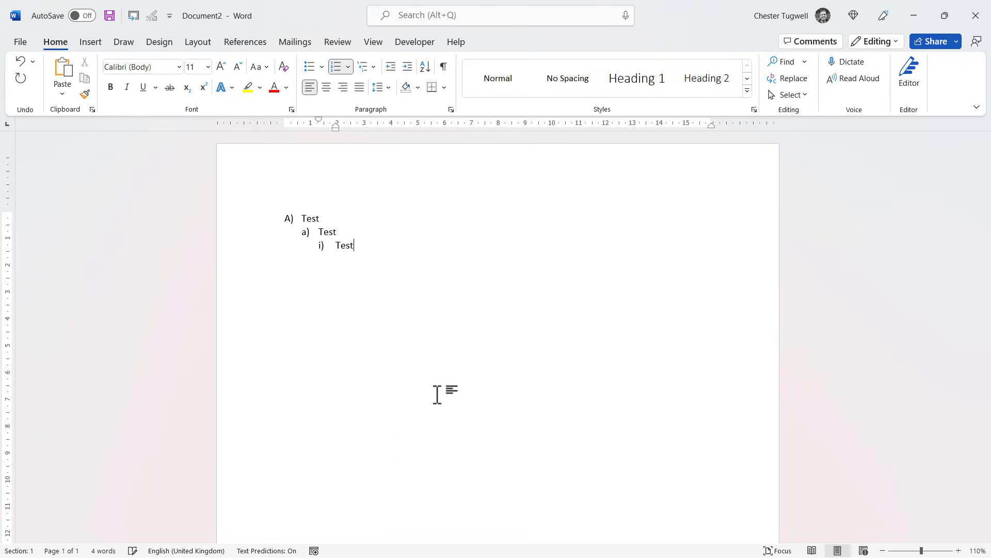
pyautogui.press('enter')
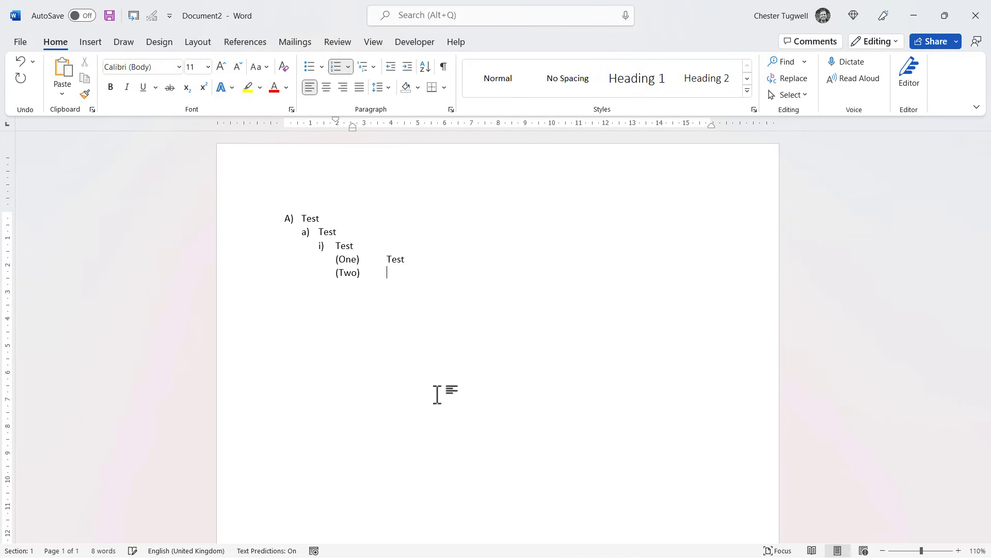
pyautogui.write('Test')
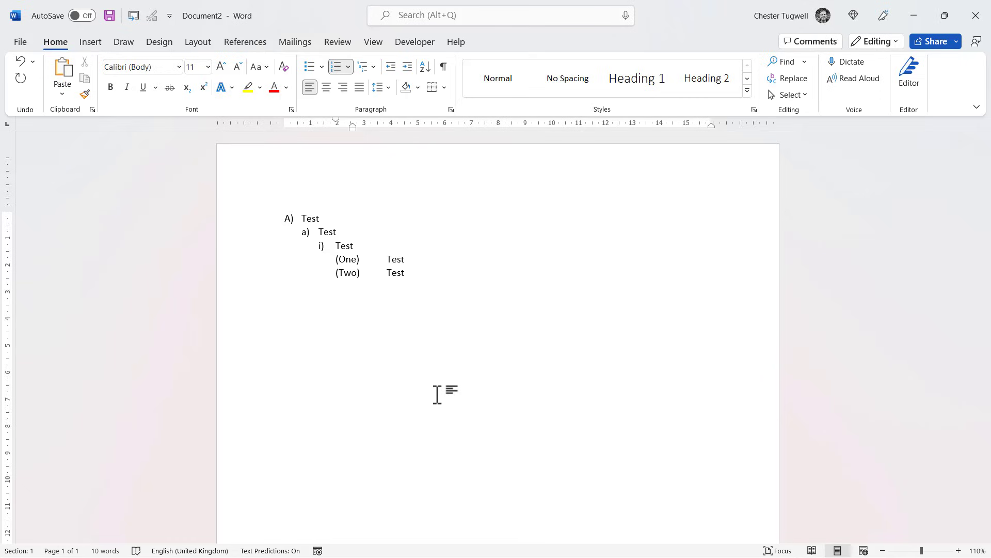